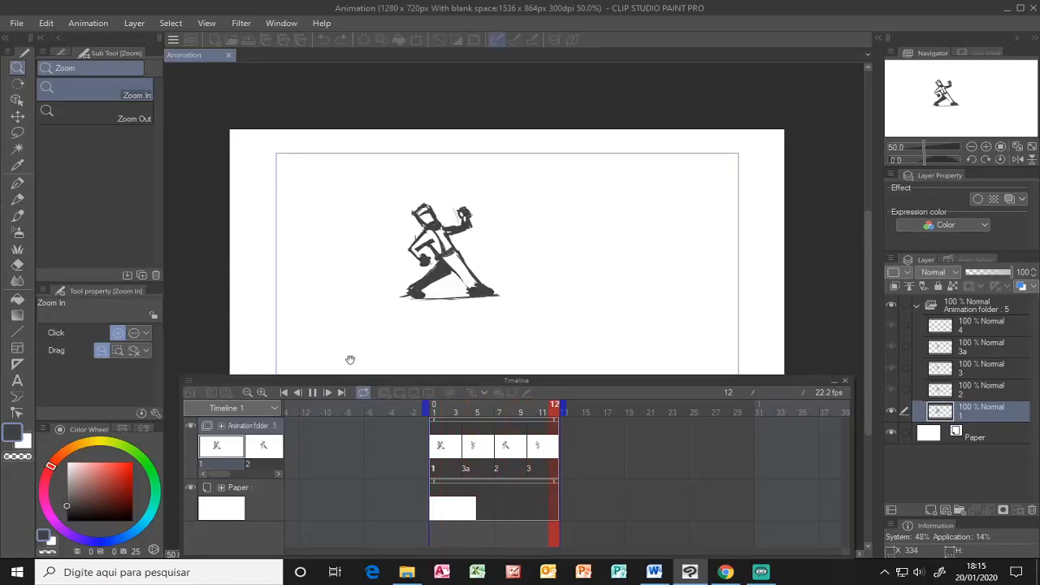
Step: Play and stop the walk animation, then hide the Timeline panel
click(312, 393)
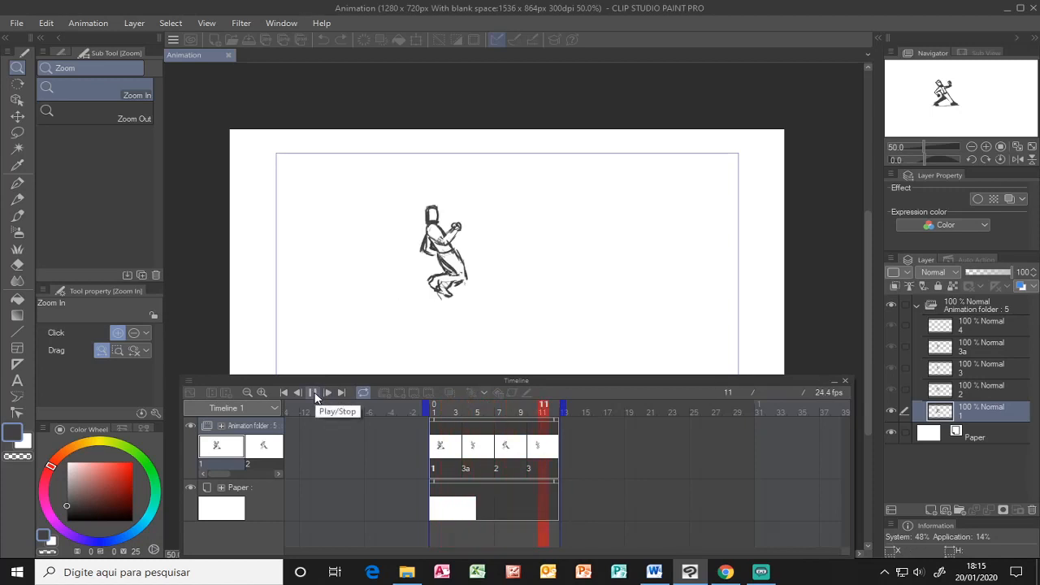
click(313, 393)
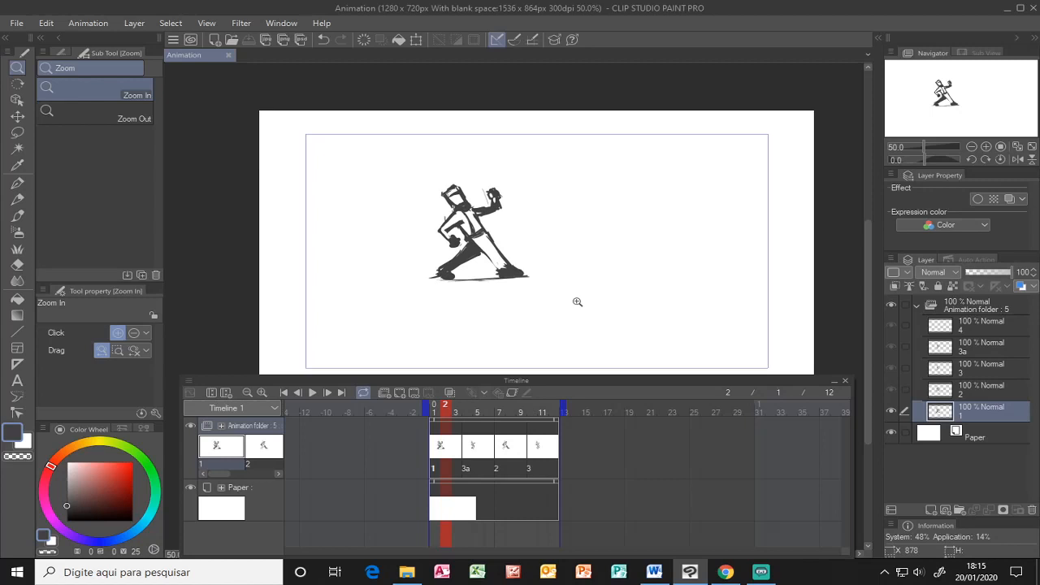
drag(578, 302, 534, 276)
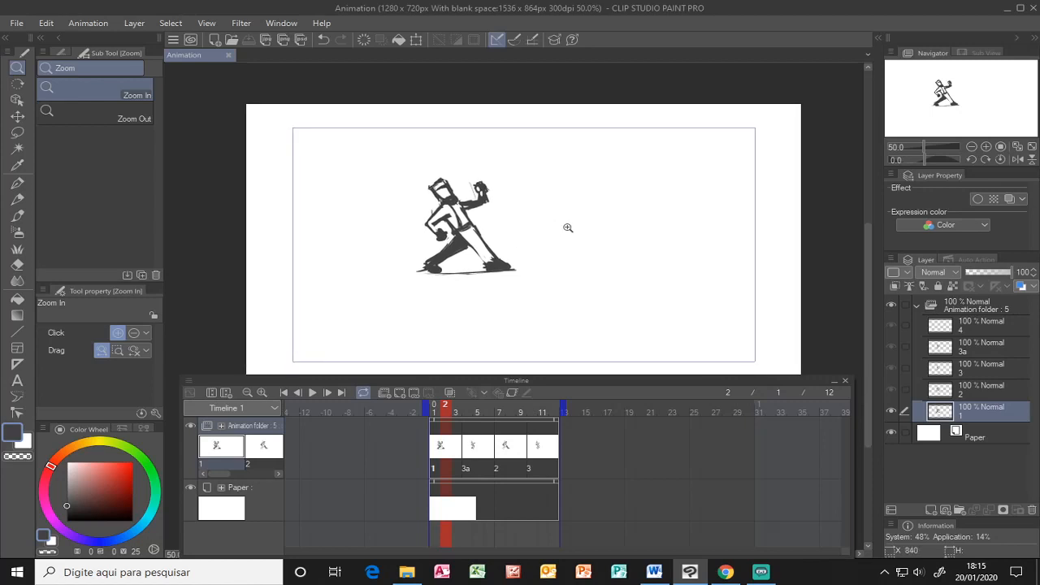
mouse_move(589, 291)
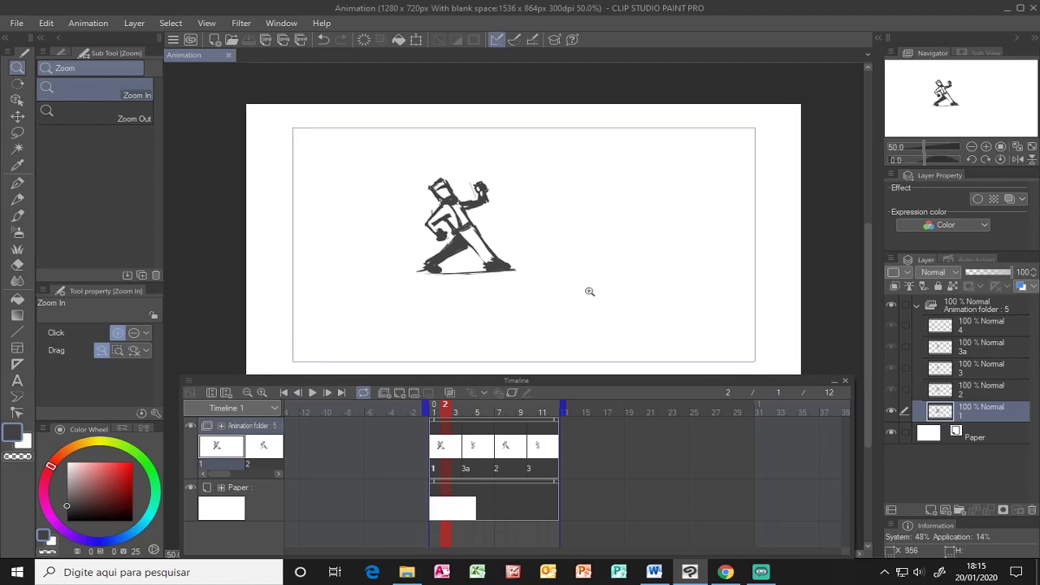
click(589, 292)
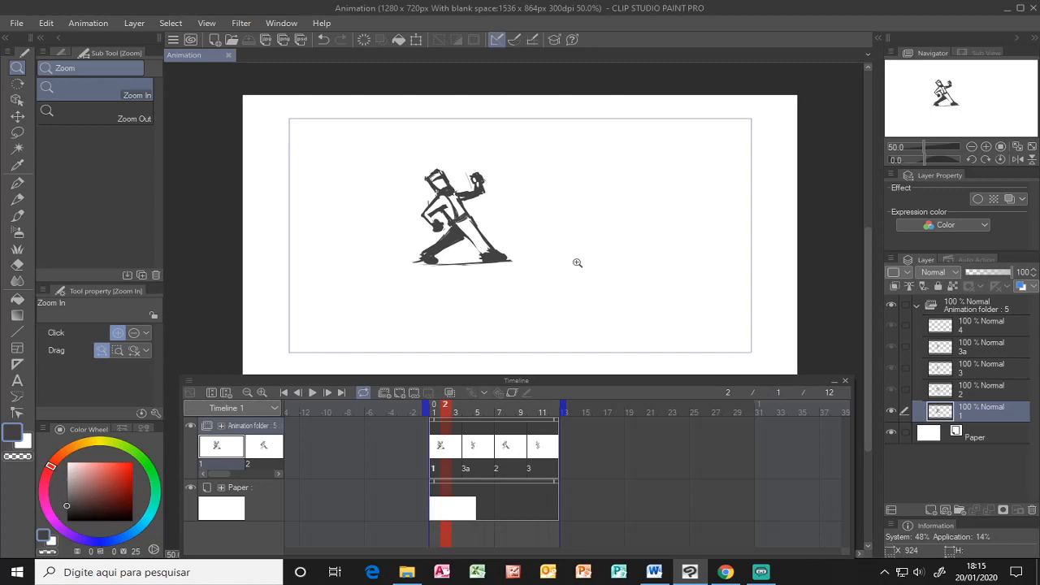
mouse_move(848, 386)
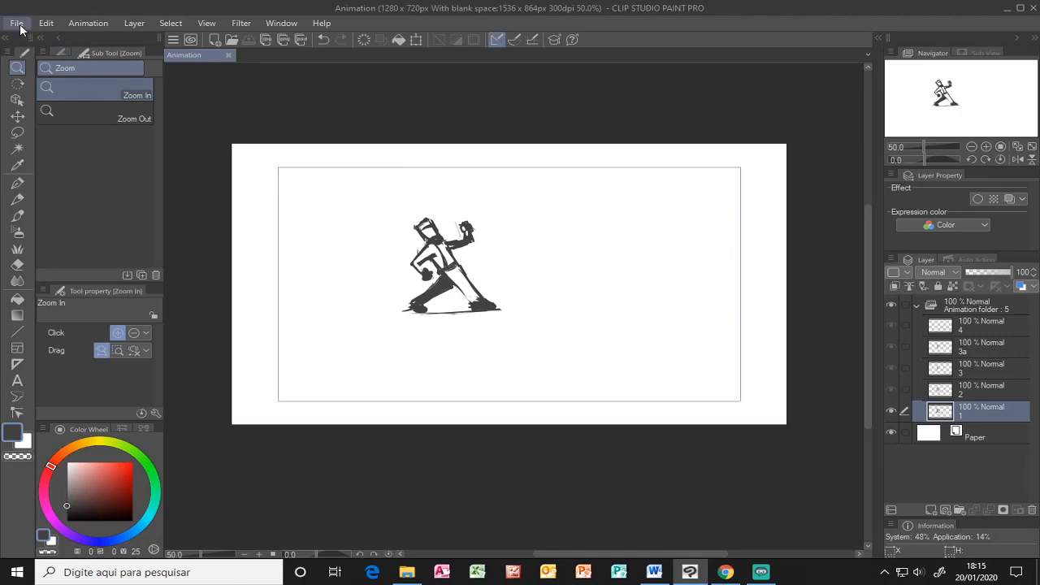
Step: Create a new A5 Illustration document at 1748×2480 px and 300 dpi
click(13, 14)
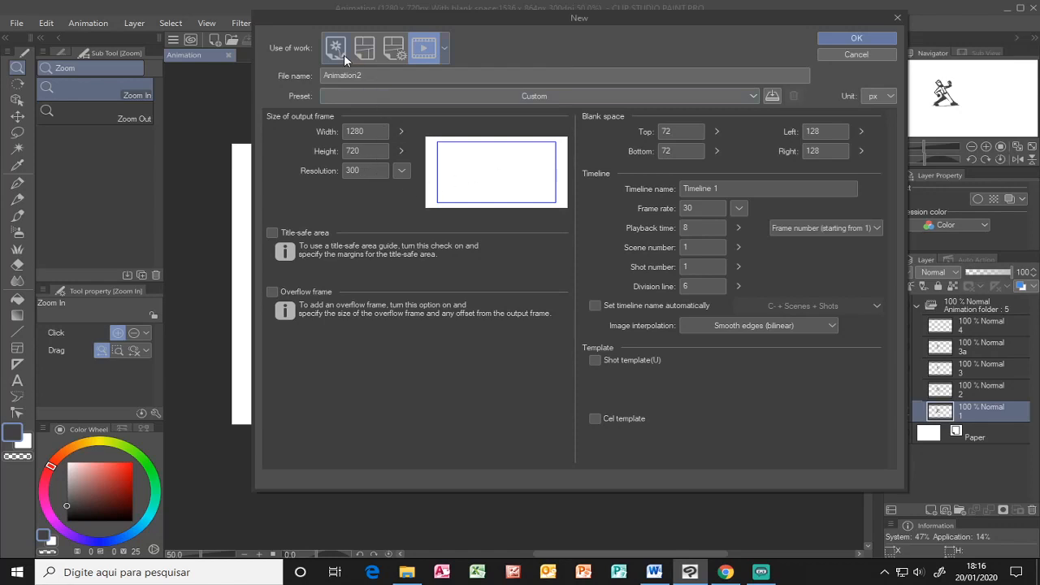
click(335, 47)
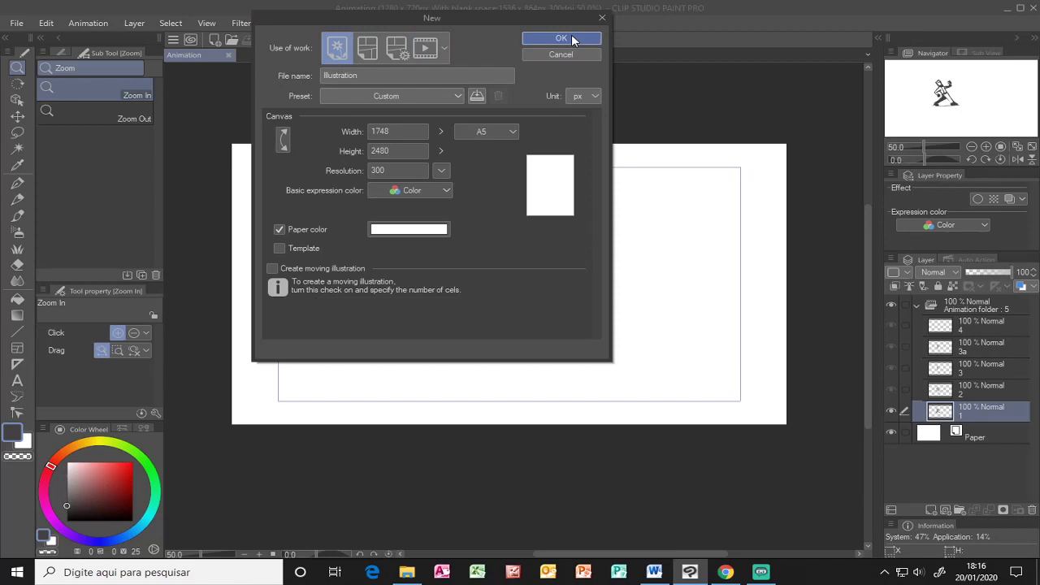
click(560, 39)
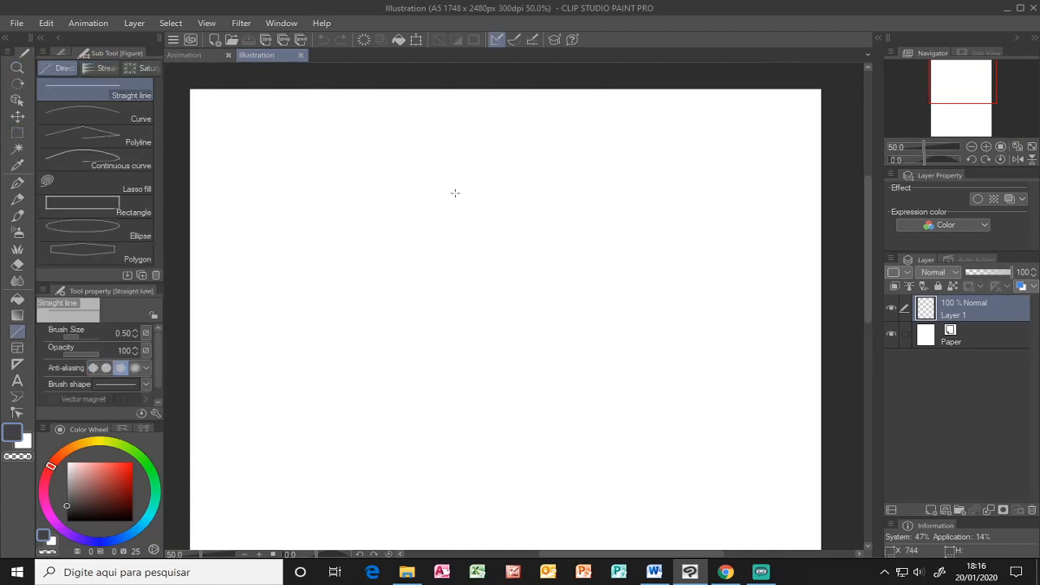
Step: Draw the long horizontal ground lines and a short straight line with the straight line tool
drag(328, 289, 689, 286)
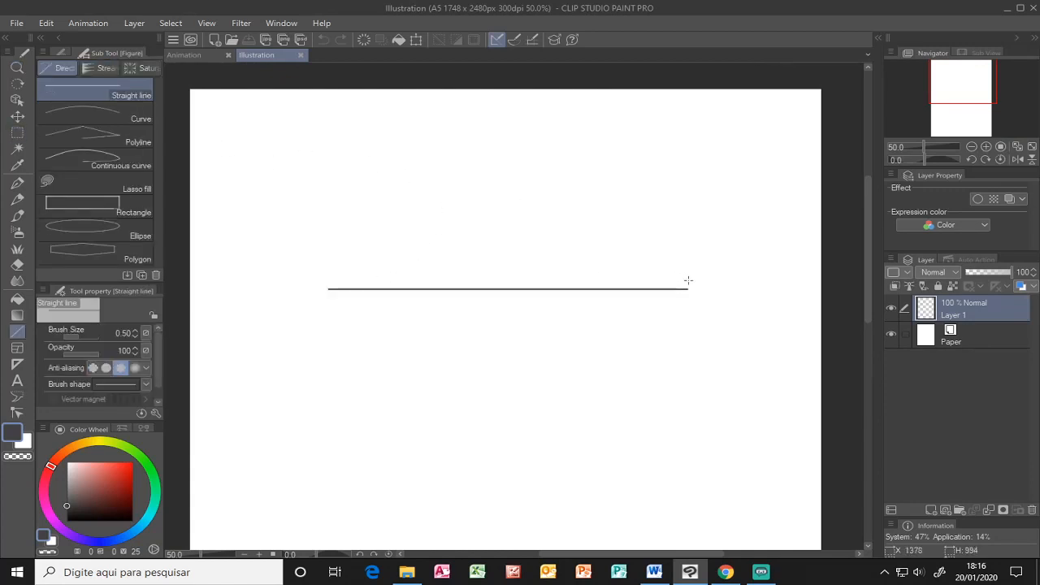
drag(357, 298, 653, 298)
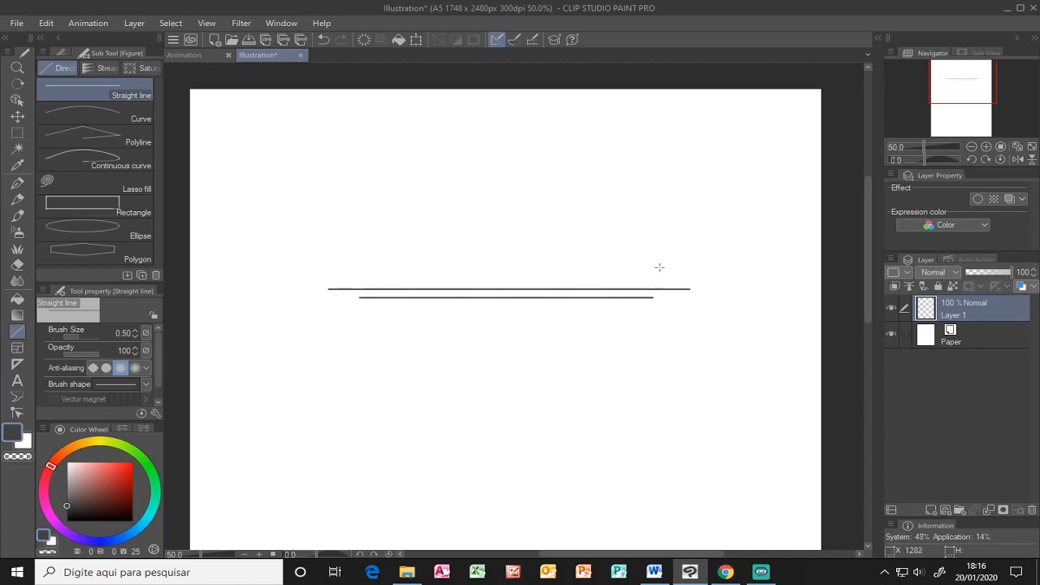
mouse_move(415, 158)
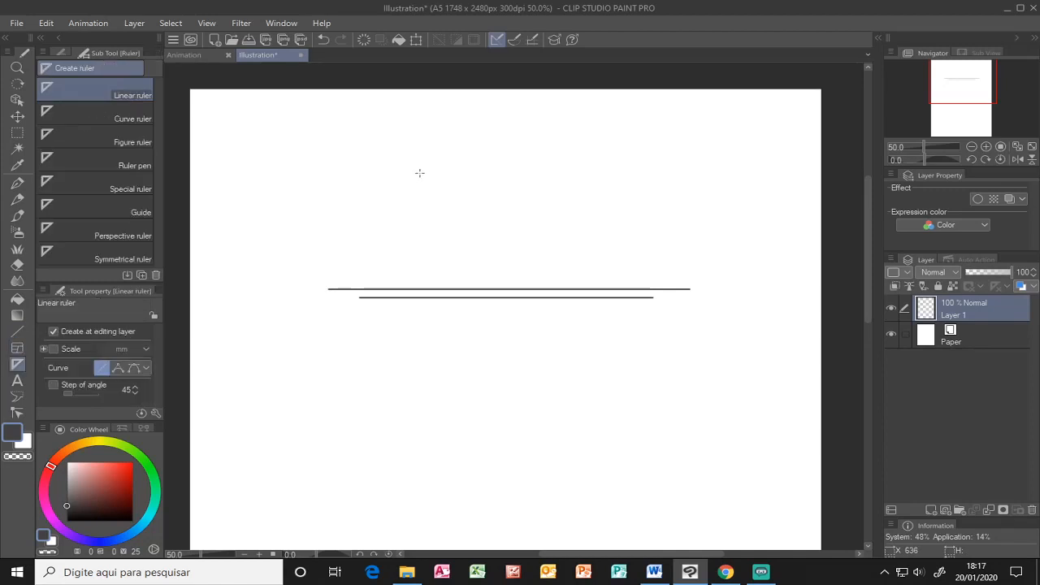
mouse_move(334, 178)
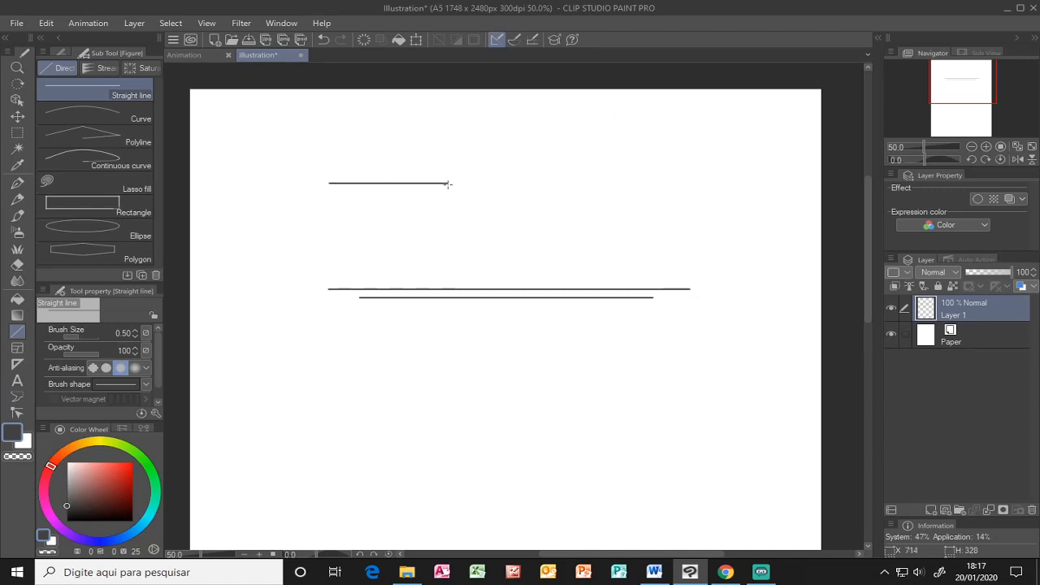
drag(330, 183, 467, 307)
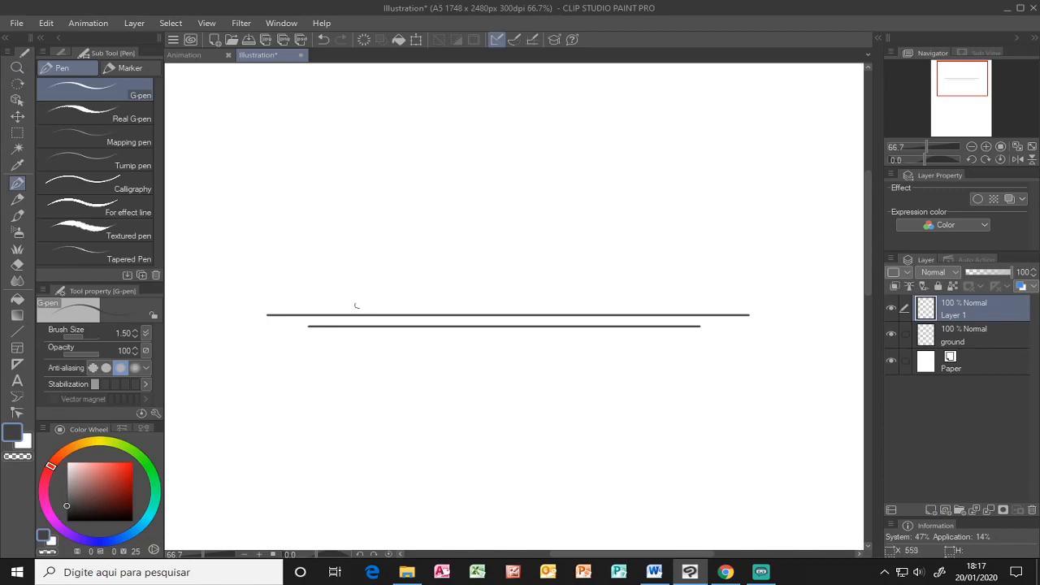
Step: Sketch both legs, move them down onto the ground line, and thicken the back foot
drag(362, 301, 400, 273)
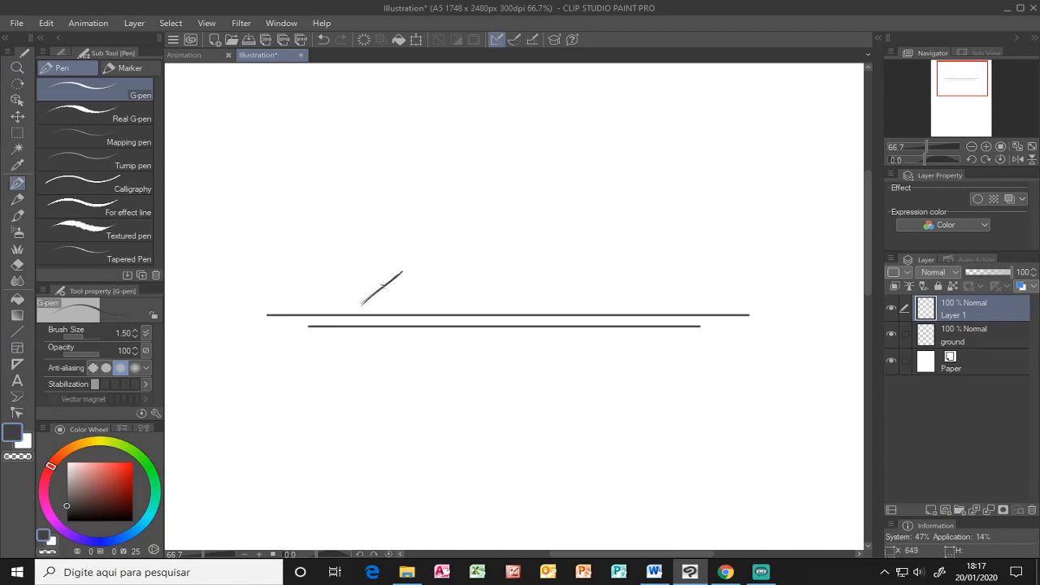
drag(383, 285, 357, 305)
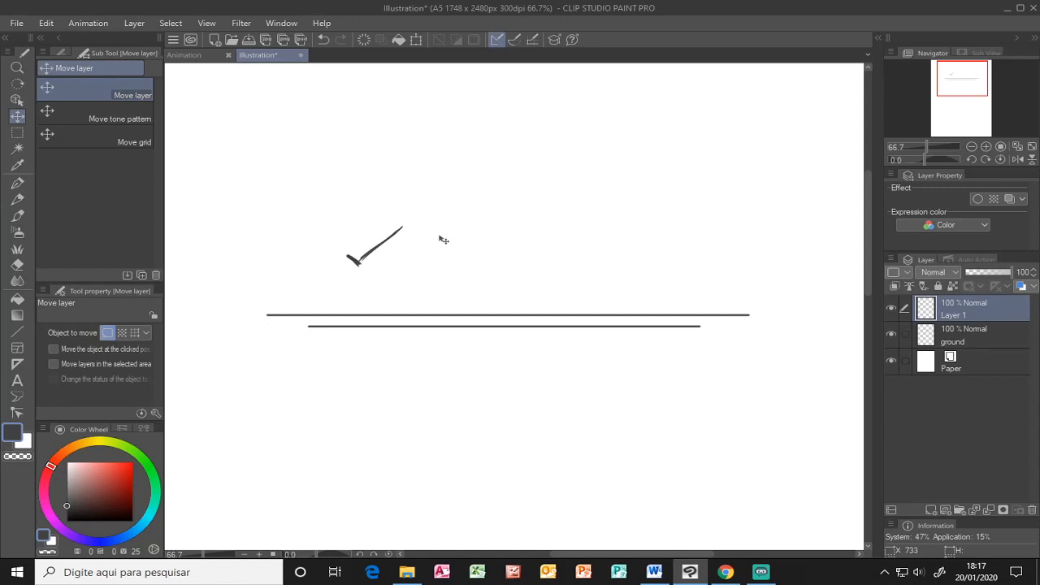
drag(374, 248, 374, 292)
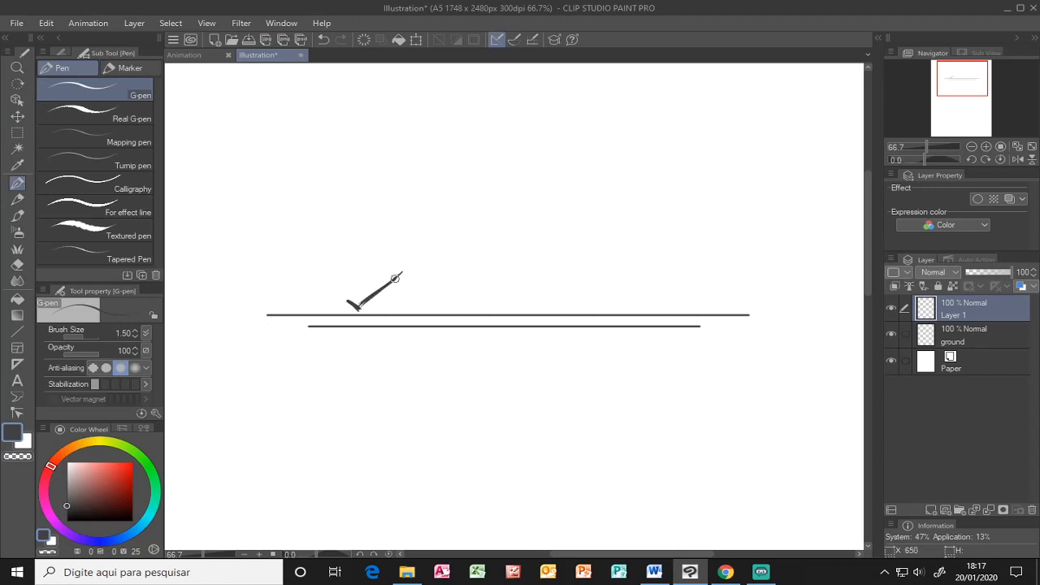
drag(399, 276, 423, 305)
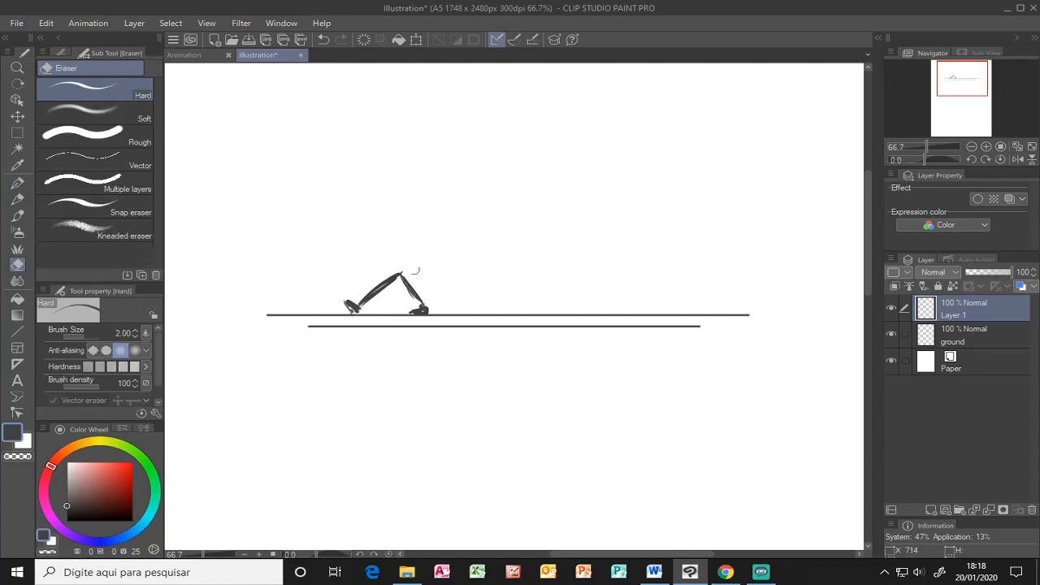
click(413, 271)
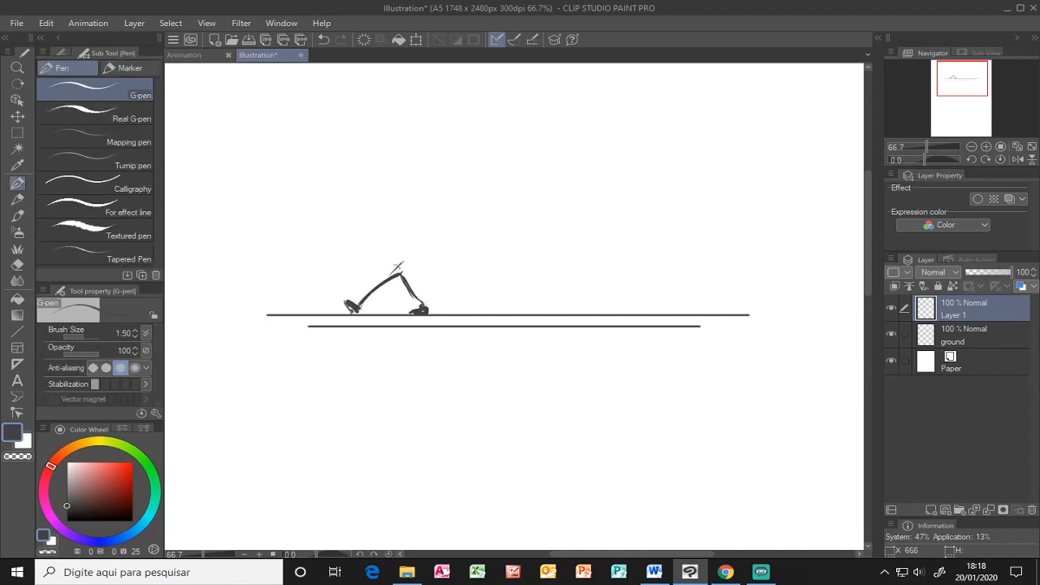
Step: Sketch the torso, head and raised arms, erasing stray strokes along the way
drag(398, 272, 416, 244)
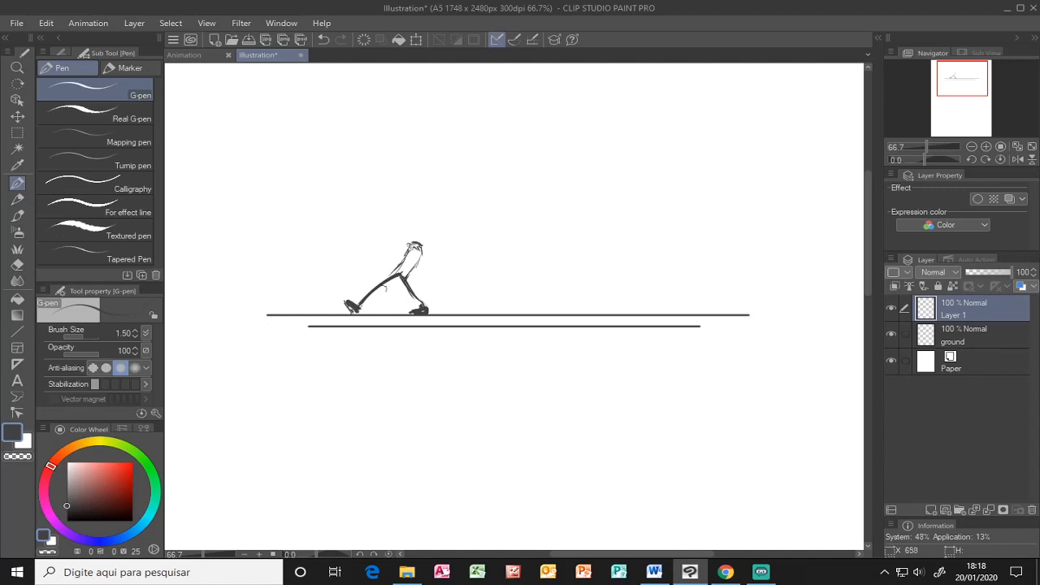
drag(378, 281, 399, 292)
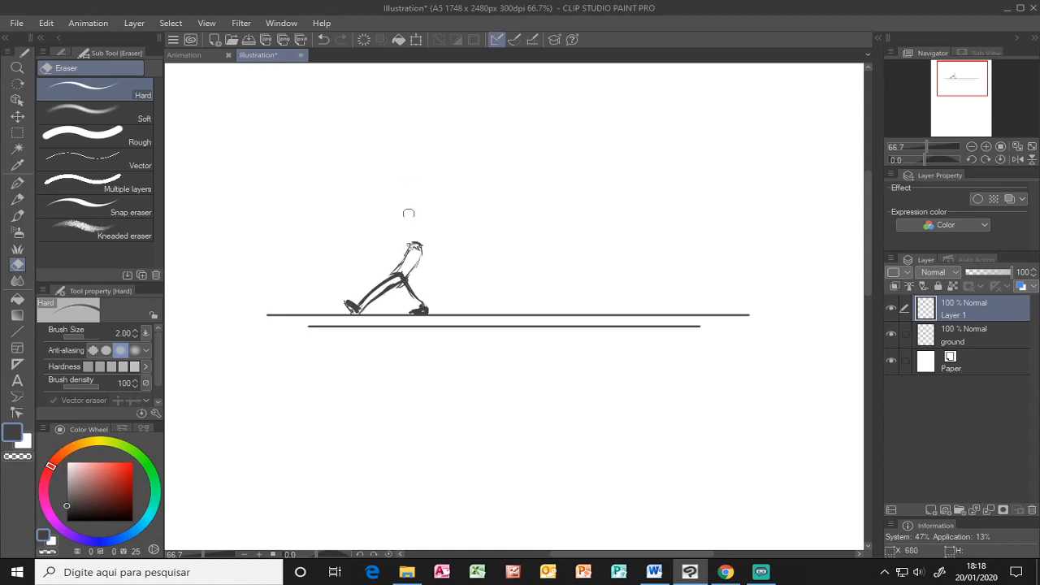
click(16, 183)
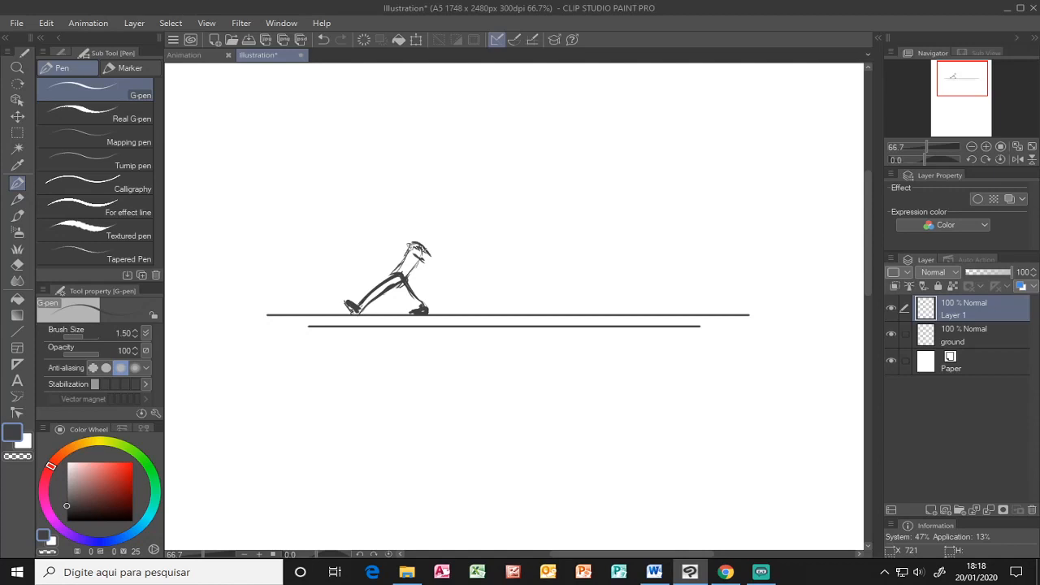
drag(418, 256, 435, 276)
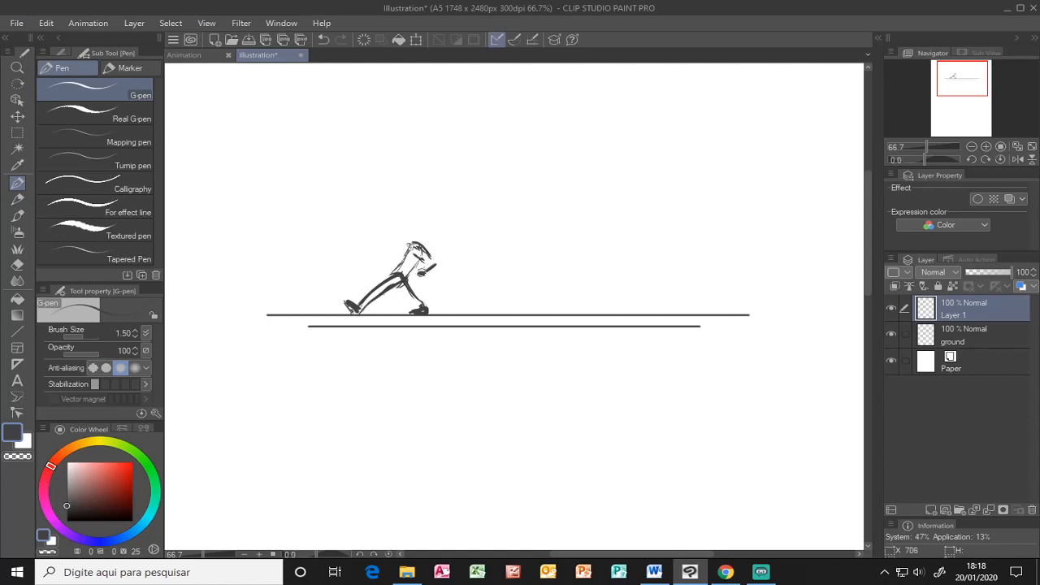
drag(415, 256, 431, 268)
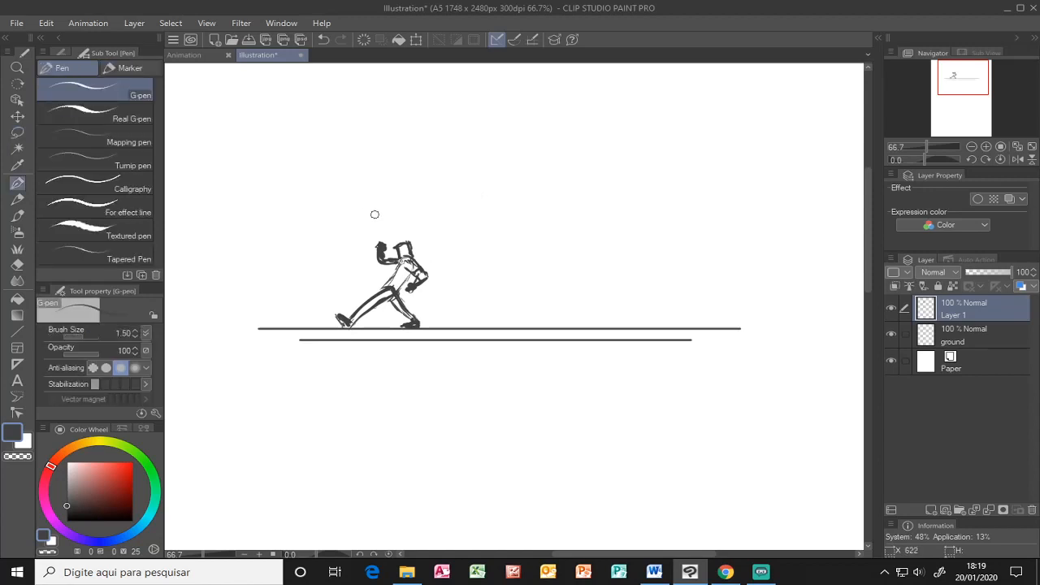
Step: Write 'INITIAL MOV.' above the figure, then lasso and rotate its upper body
drag(365, 201, 403, 195)
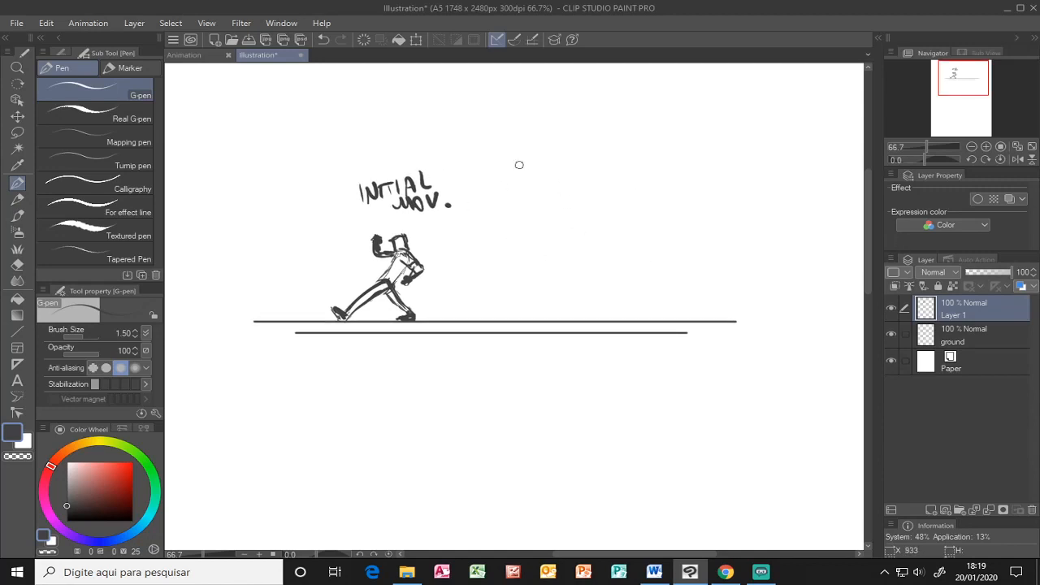
click(10, 130)
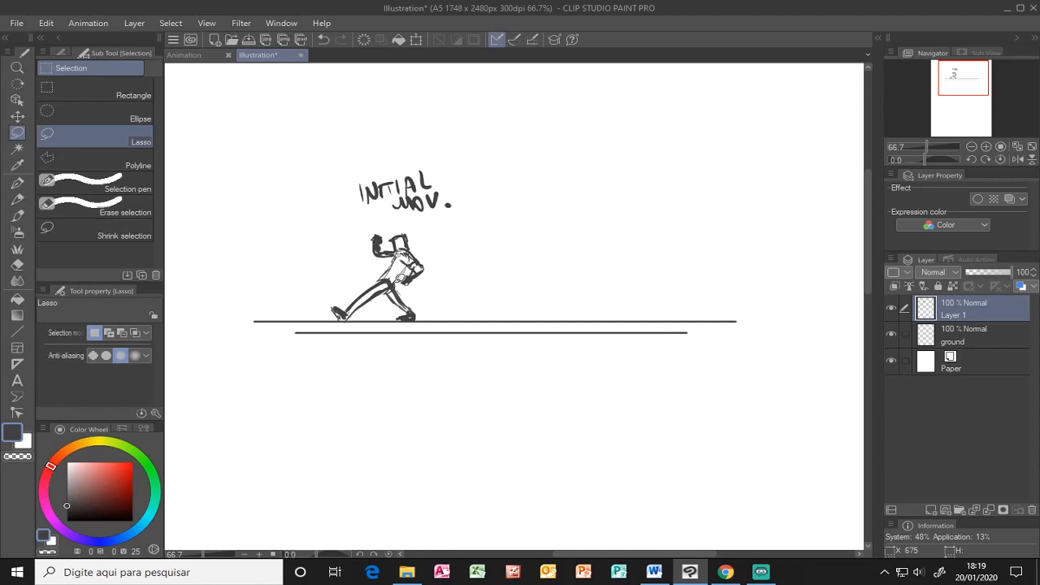
drag(358, 244, 443, 250)
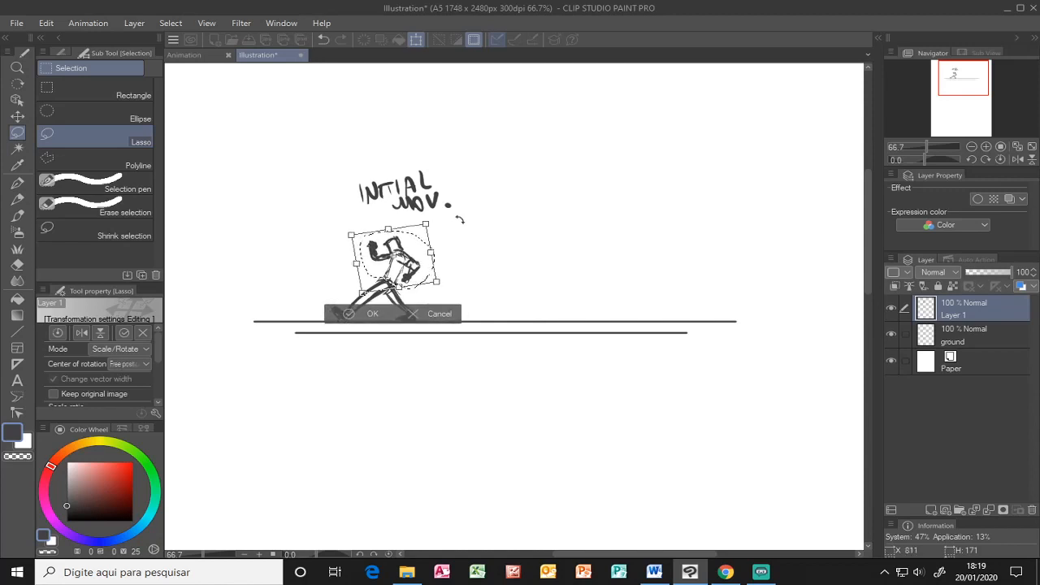
click(372, 314)
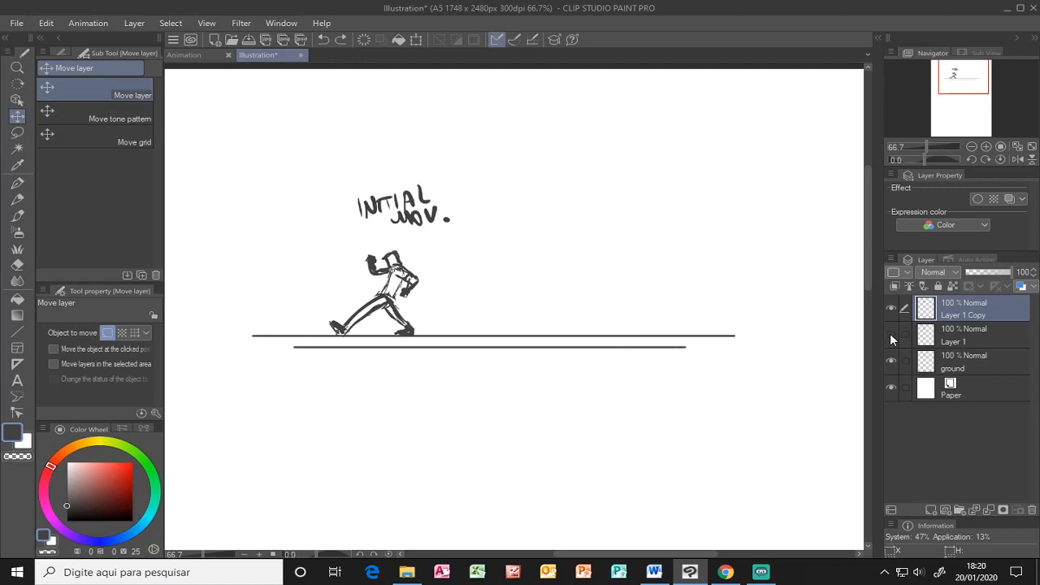
Step: Rename the duplicated figure layer, then select and rotate the final pose's head
double_click(964, 341)
text(1)
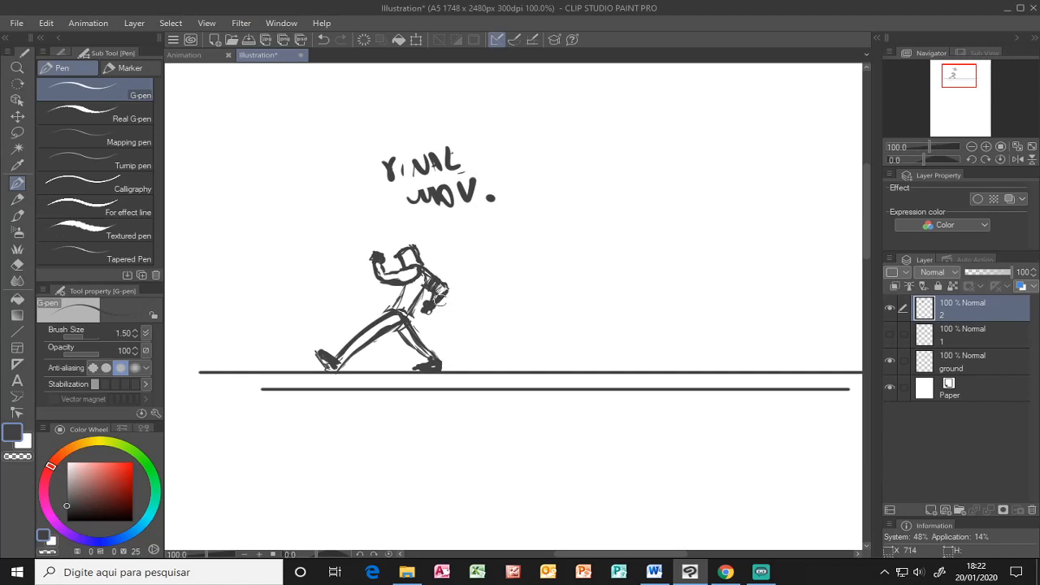
mouse_move(471, 302)
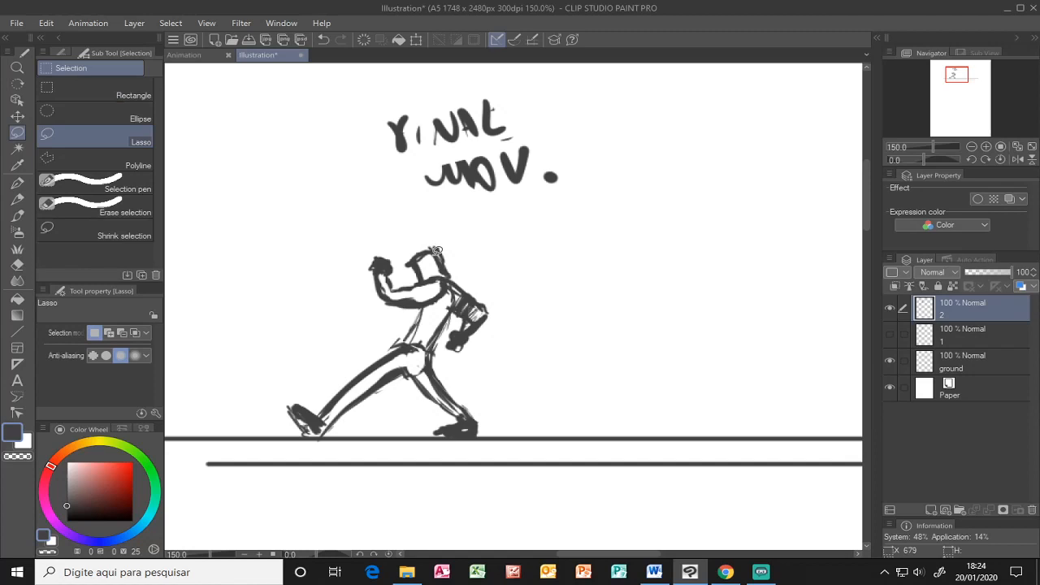
drag(434, 244, 434, 244)
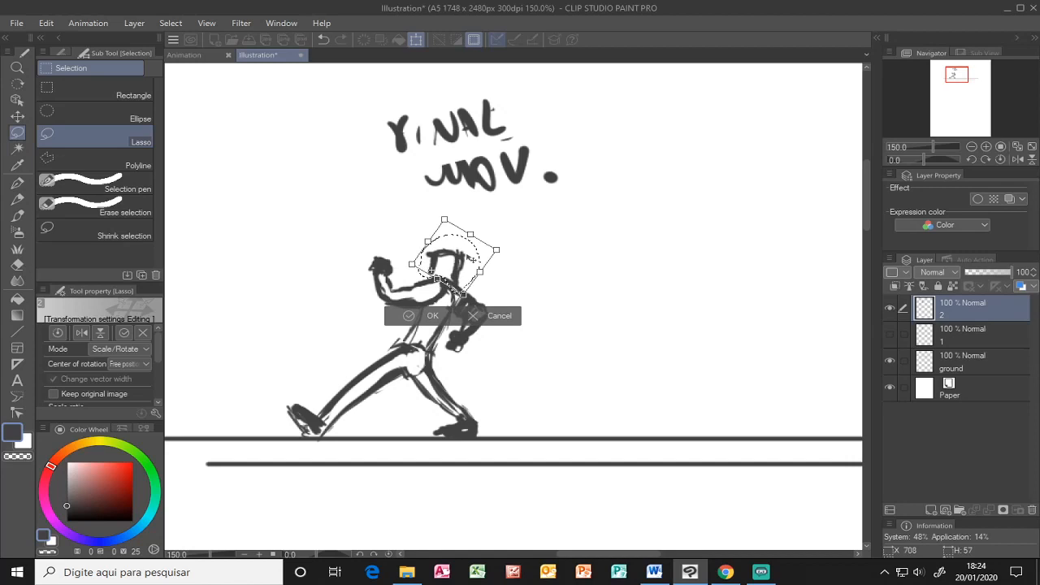
click(426, 316)
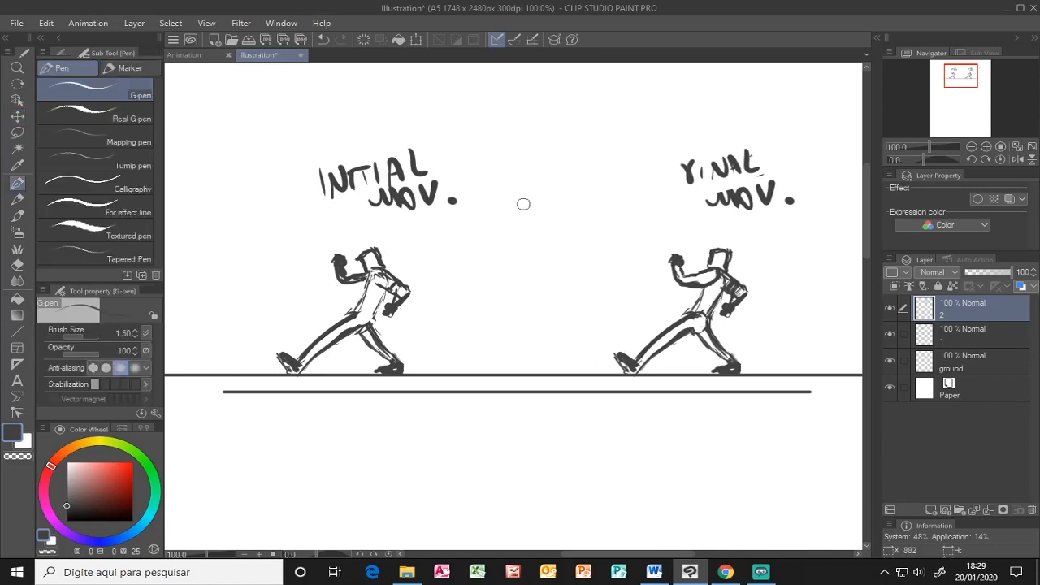
mouse_move(535, 198)
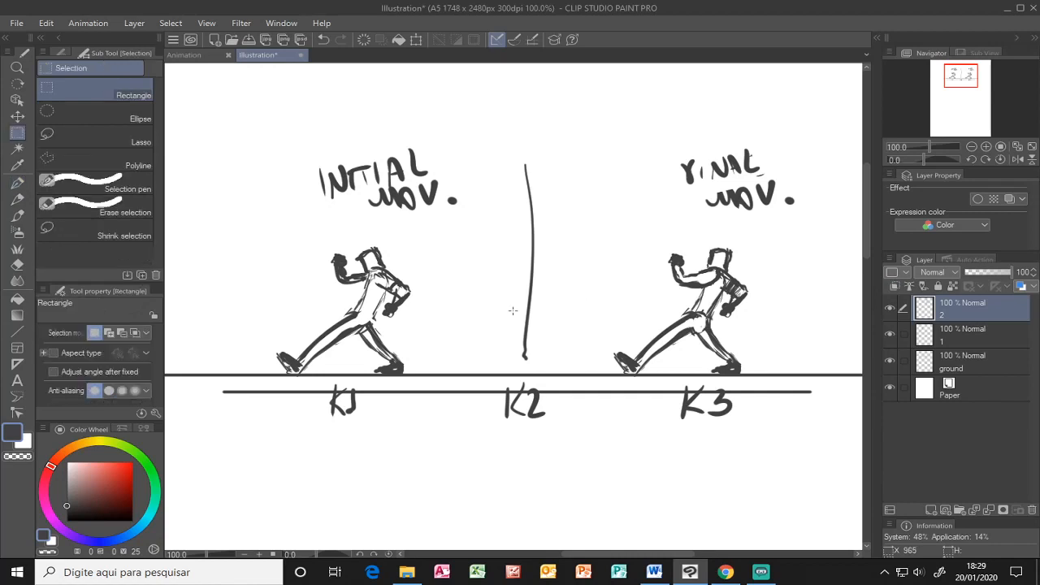
Step: Draw a long stroke across the canvas below the two poses
drag(264, 382, 783, 443)
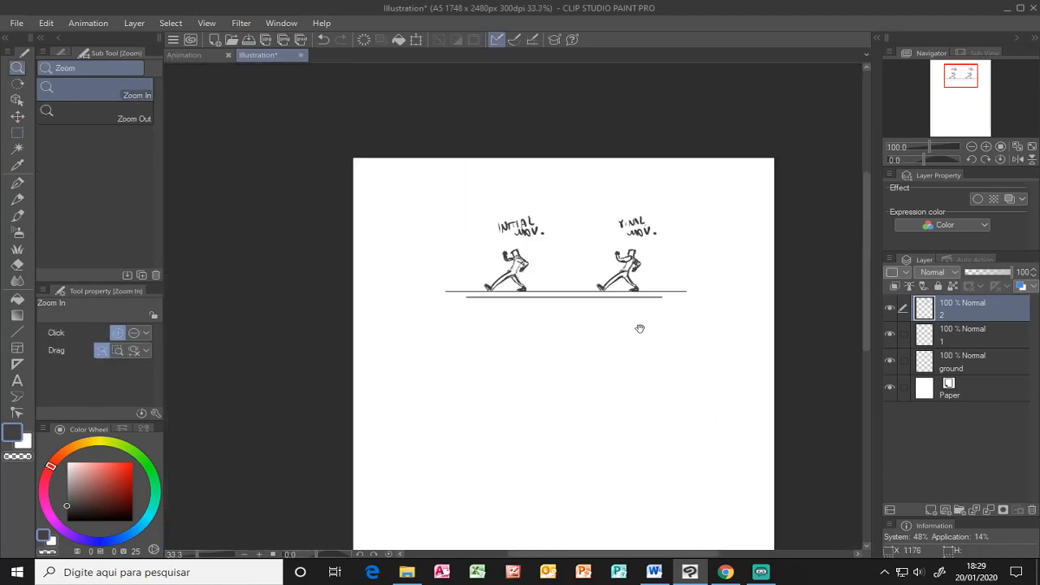
Step: Crop the canvas to a 1272×603 px strip around the initial pose
click(89, 22)
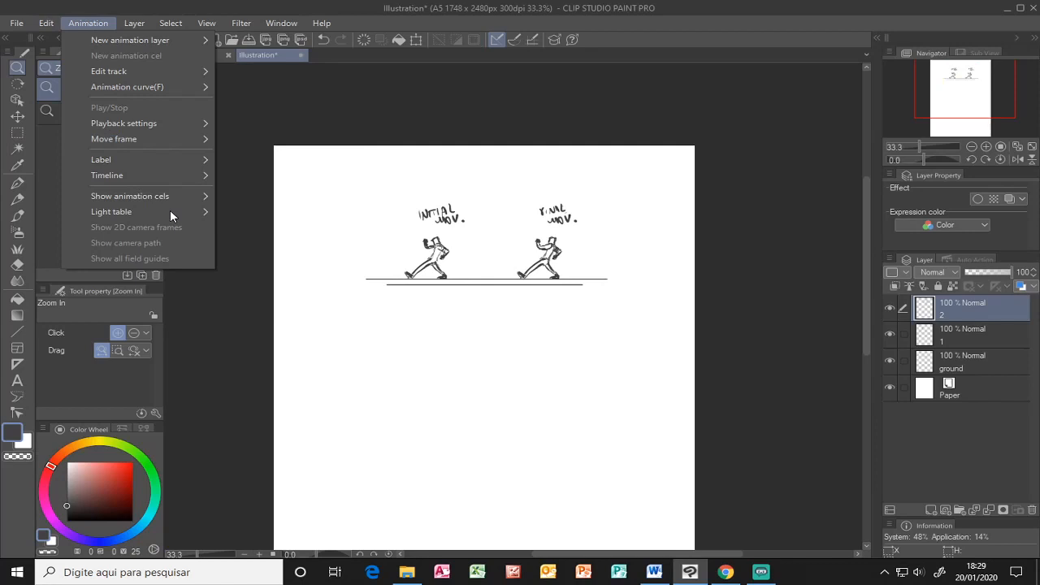
click(50, 22)
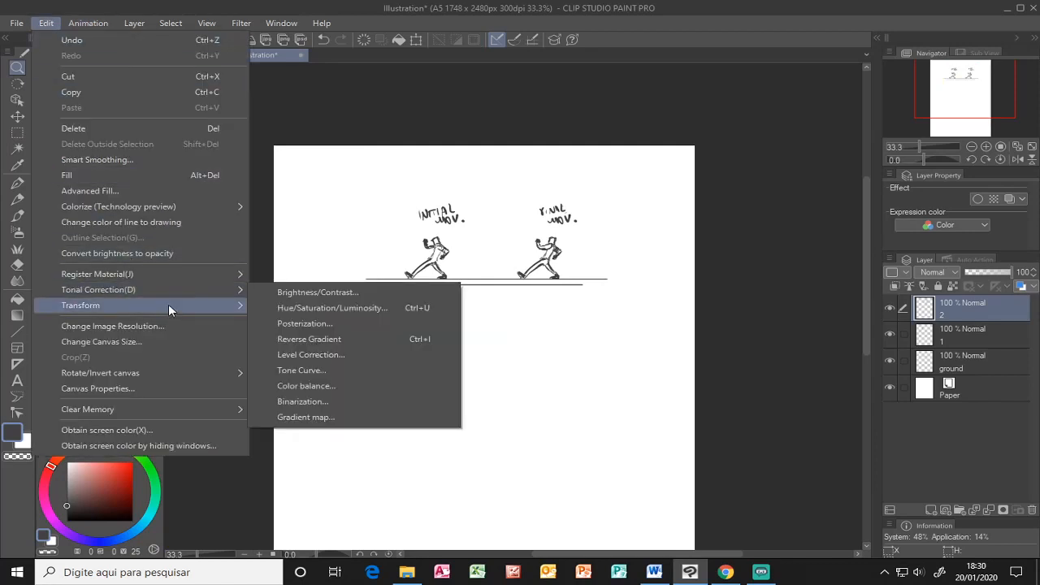
click(102, 341)
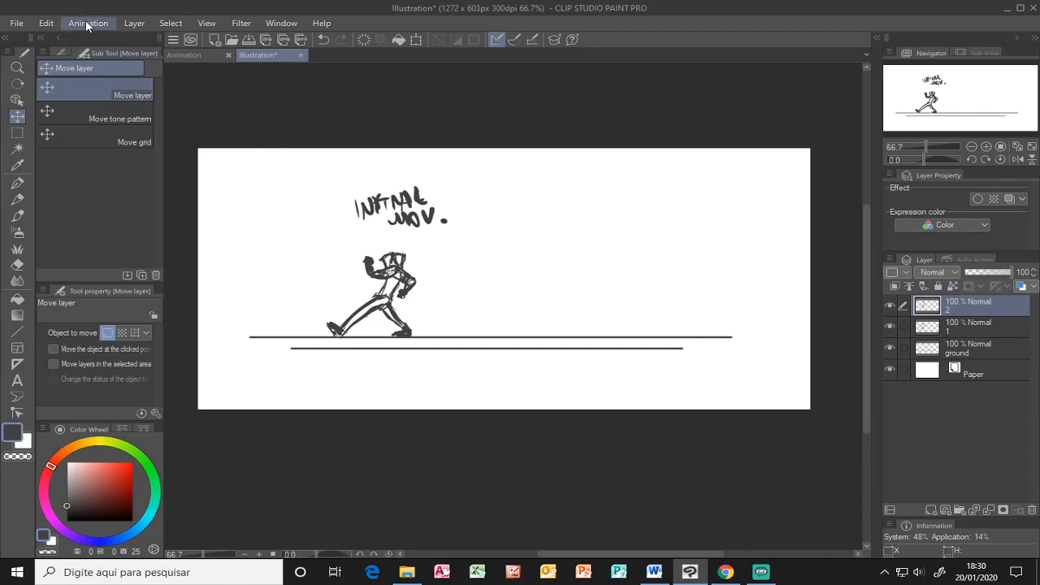
Step: Add an animation folder, delete the extra Folder 2, and show the Timeline panel
click(90, 22)
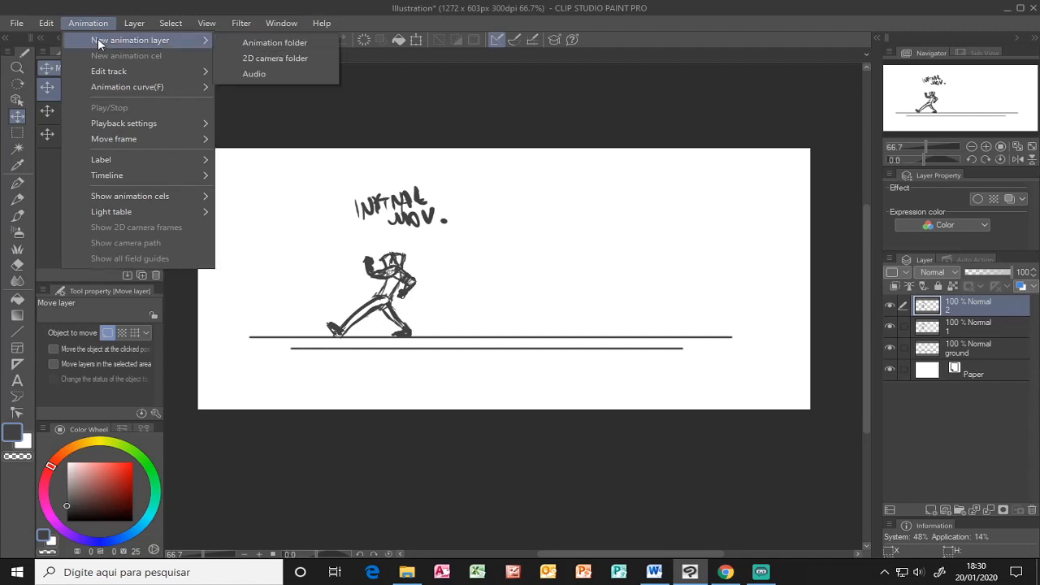
mouse_move(275, 43)
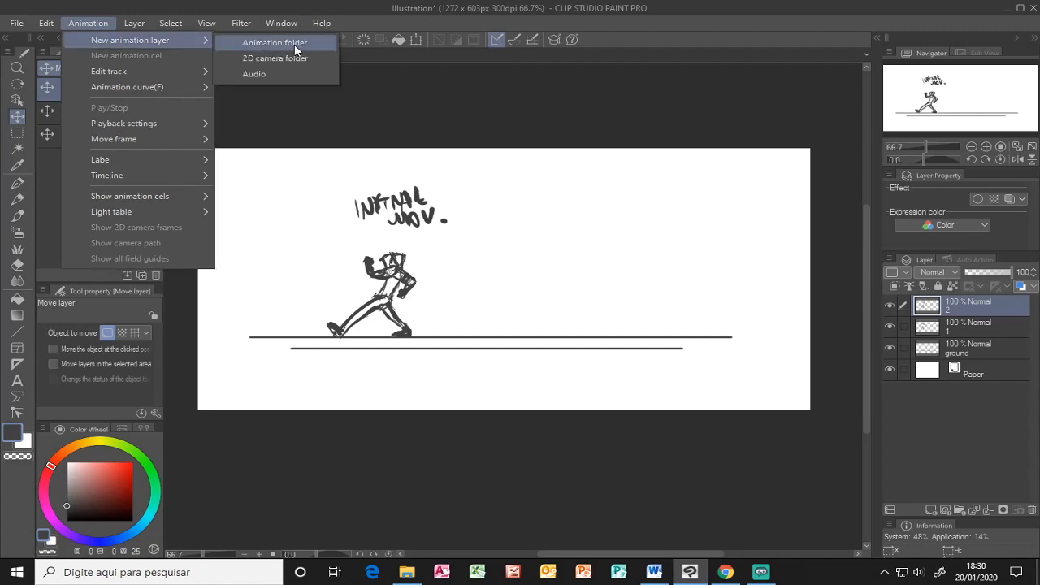
click(274, 42)
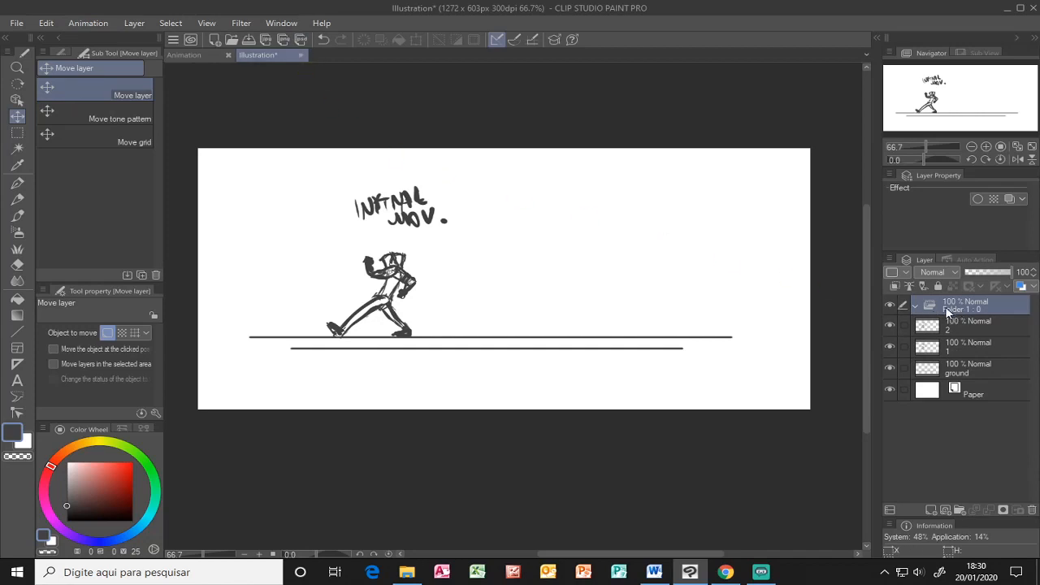
click(968, 327)
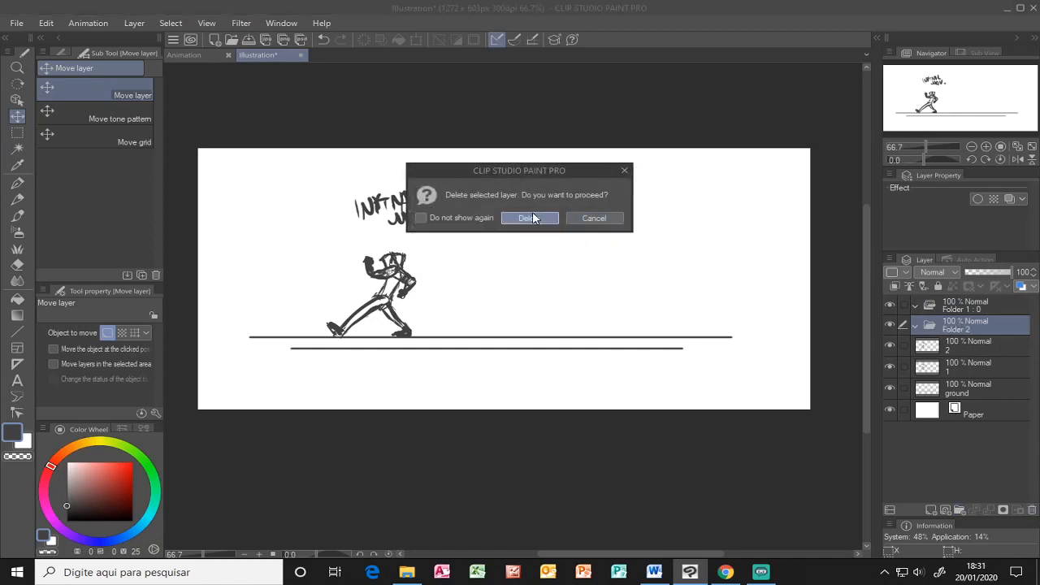
click(529, 218)
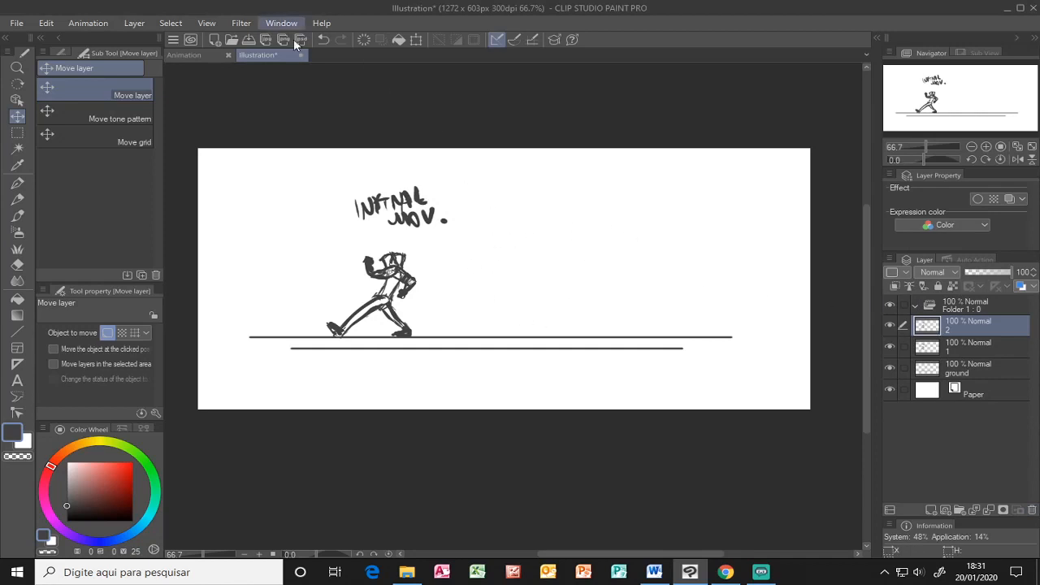
click(280, 22)
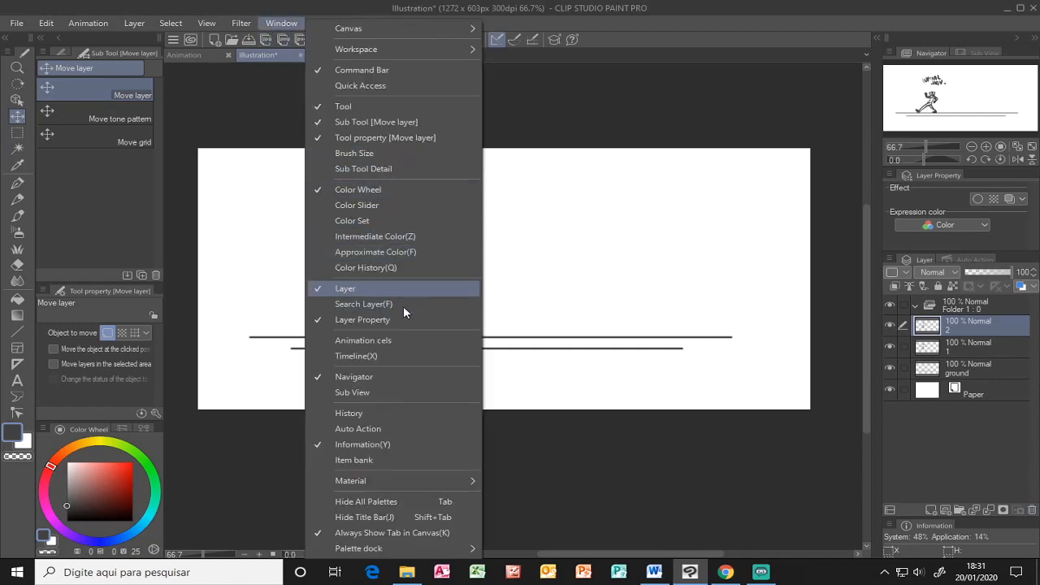
click(356, 356)
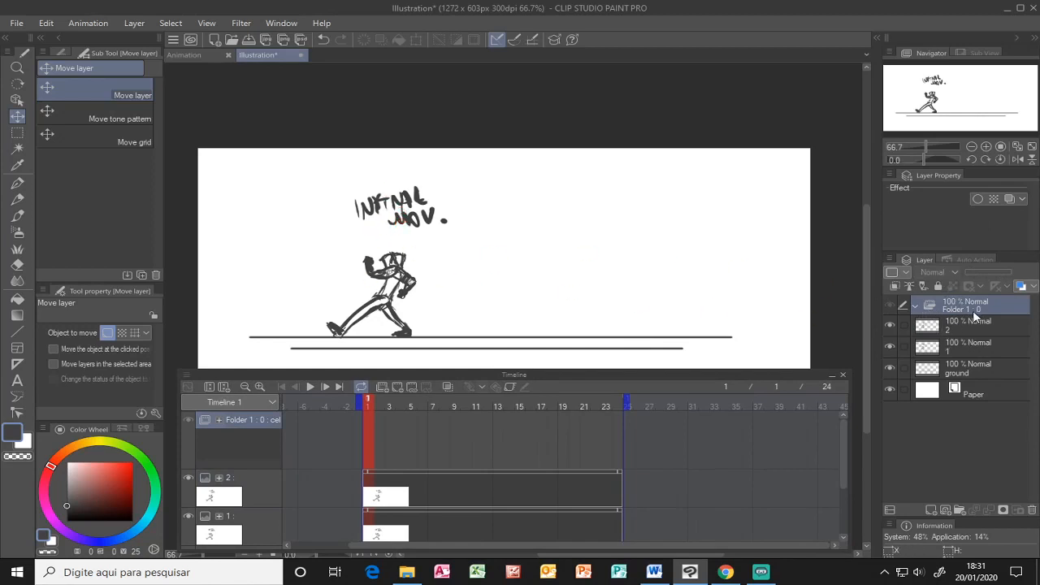
Step: Select pose layers 2 and 1 and move them into the animation folder
click(967, 326)
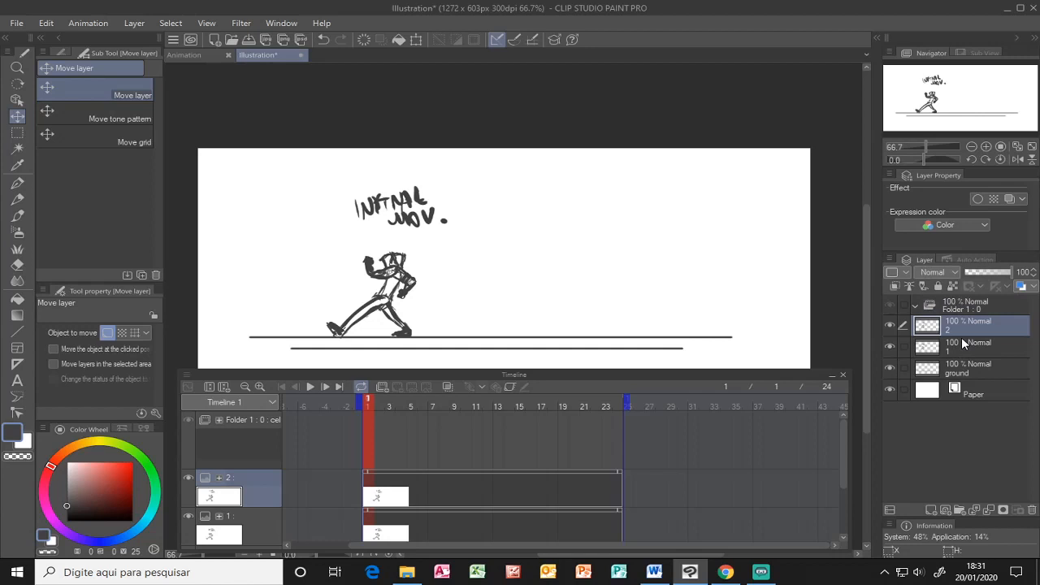
mouse_move(567, 273)
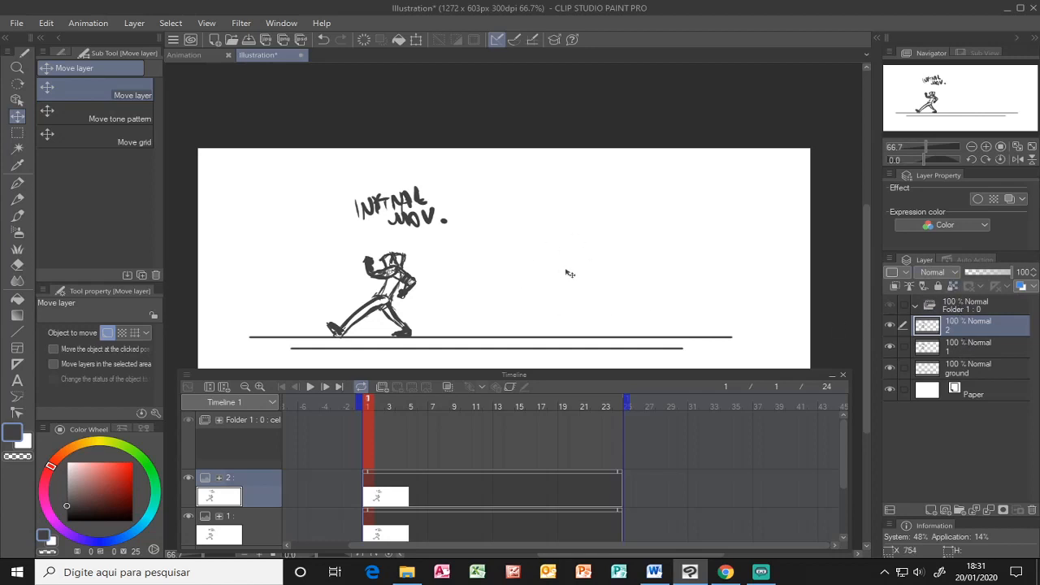
mouse_move(559, 307)
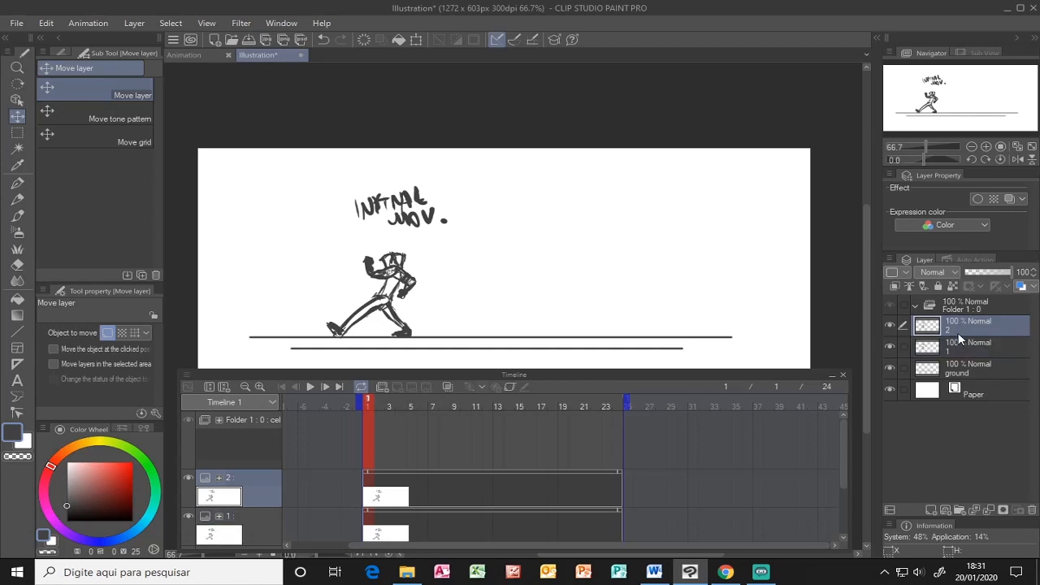
click(963, 348)
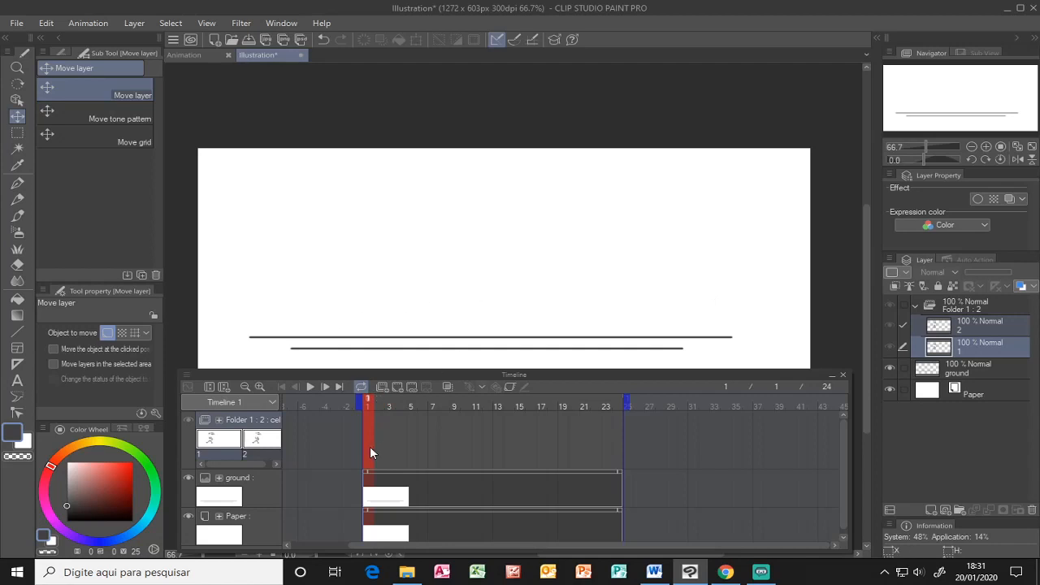
mouse_move(369, 406)
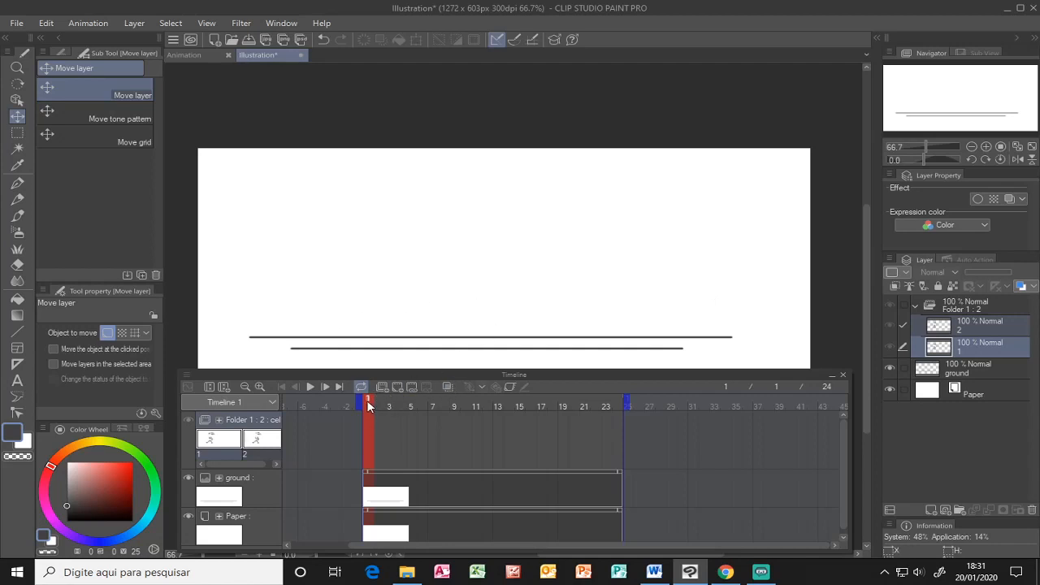
click(378, 404)
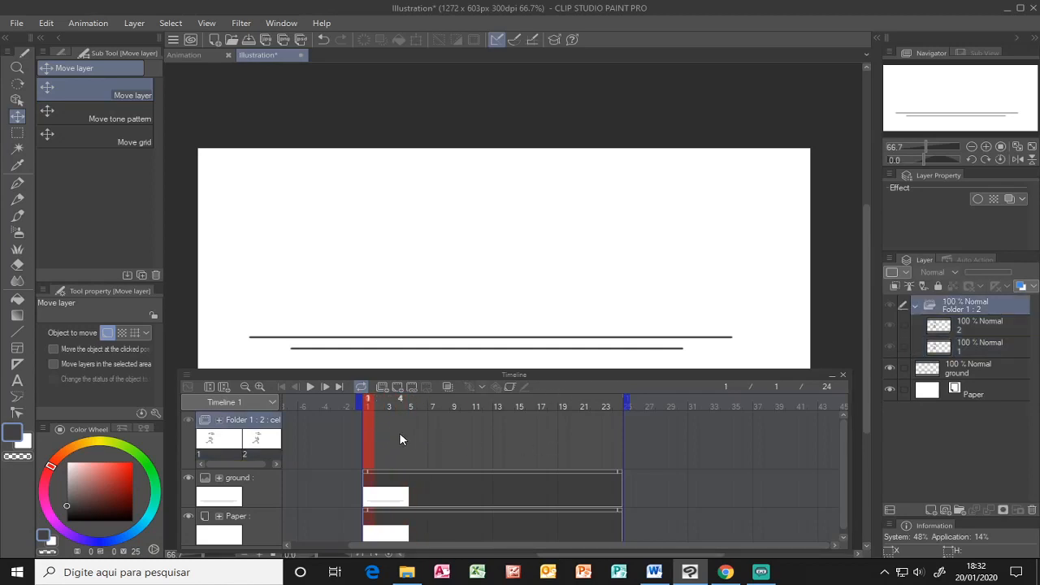
right_click(400, 439)
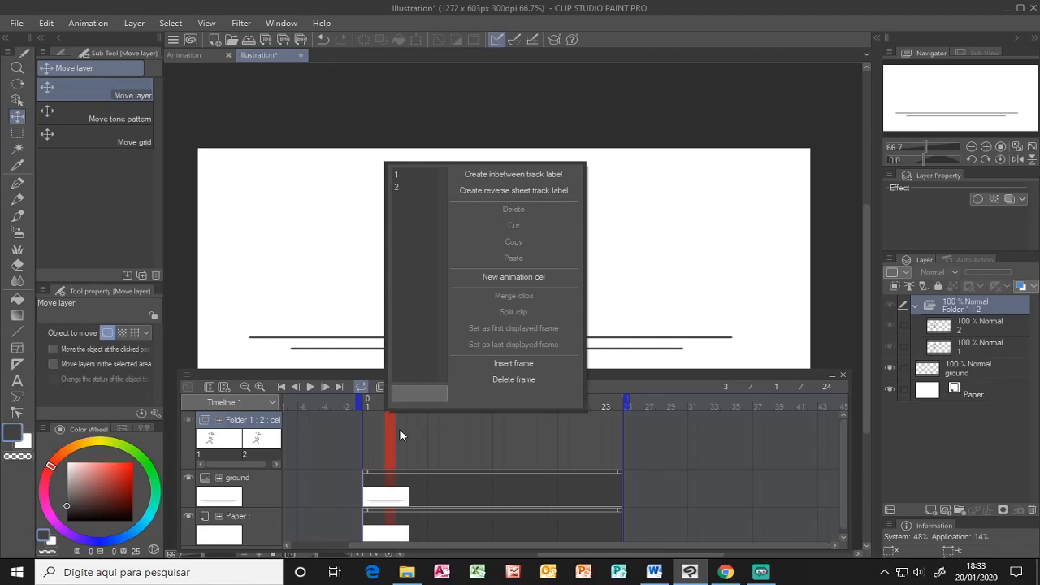
mouse_move(451, 311)
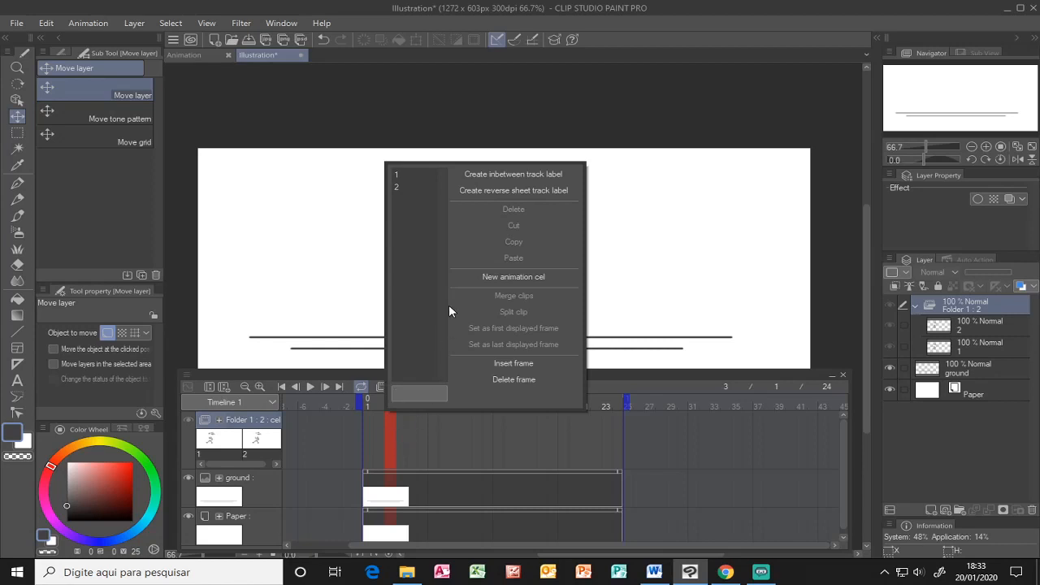
click(406, 187)
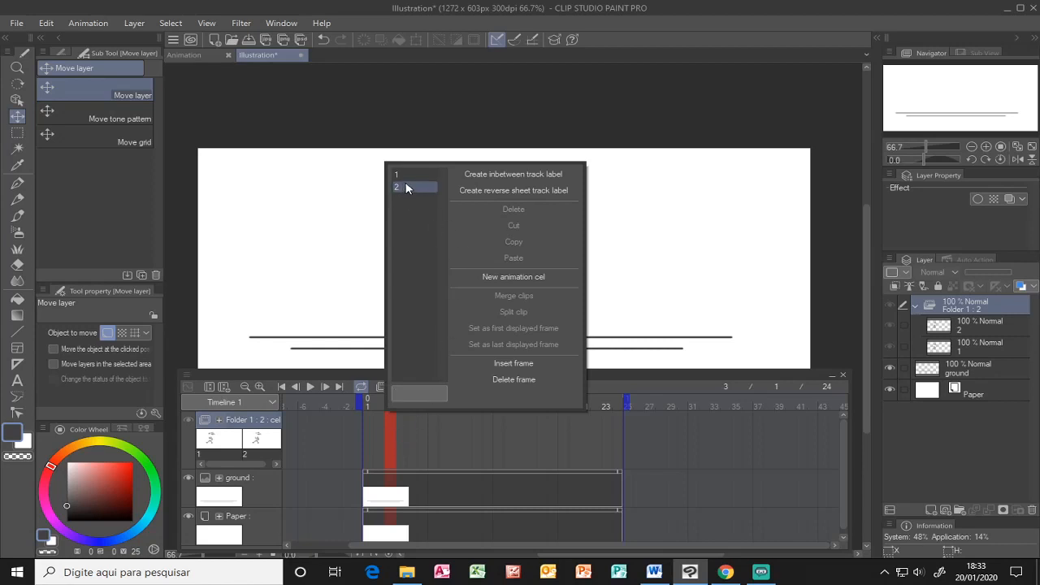
mouse_move(401, 194)
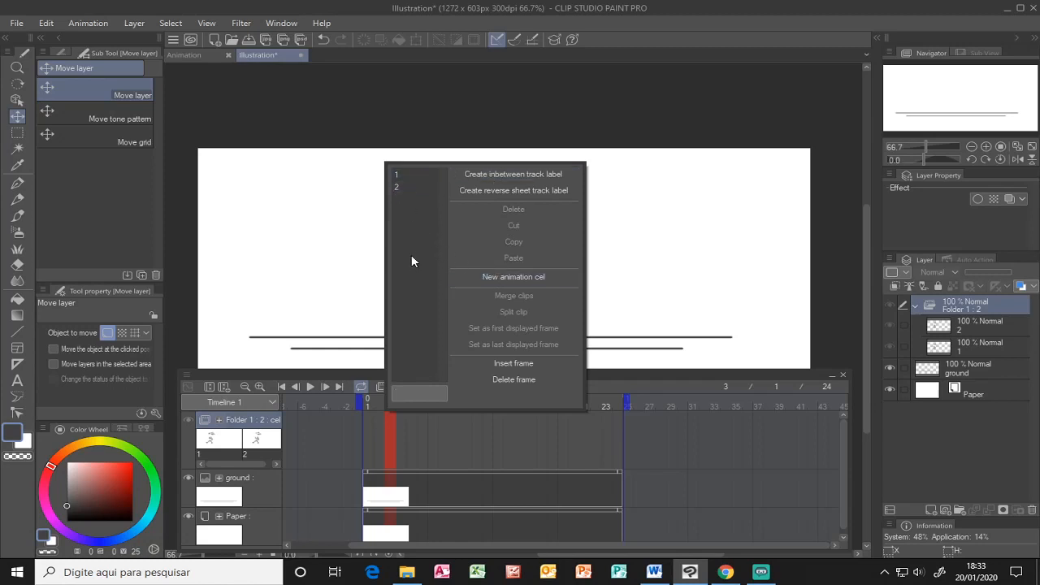
mouse_move(403, 207)
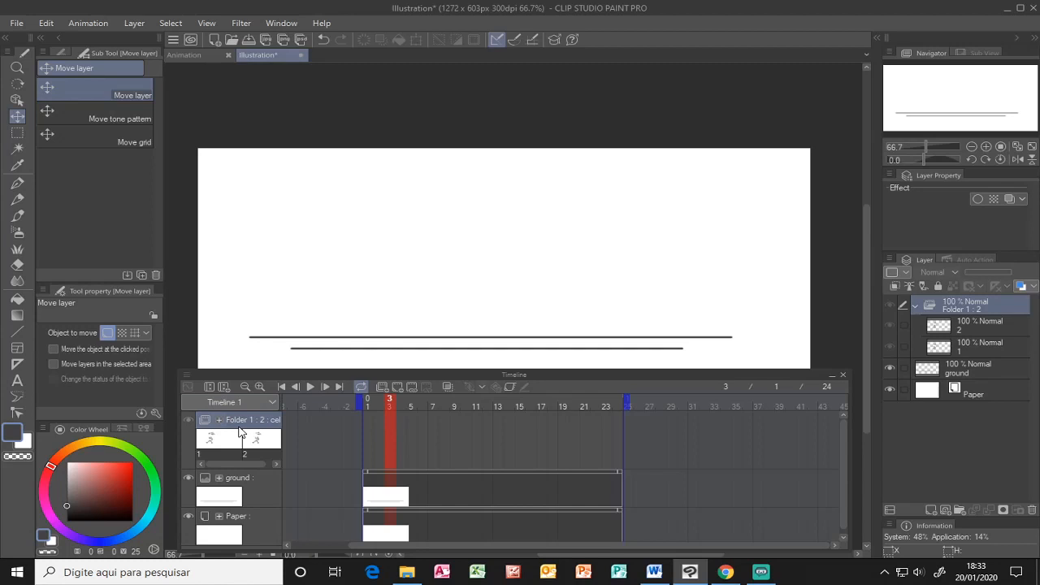
right_click(391, 433)
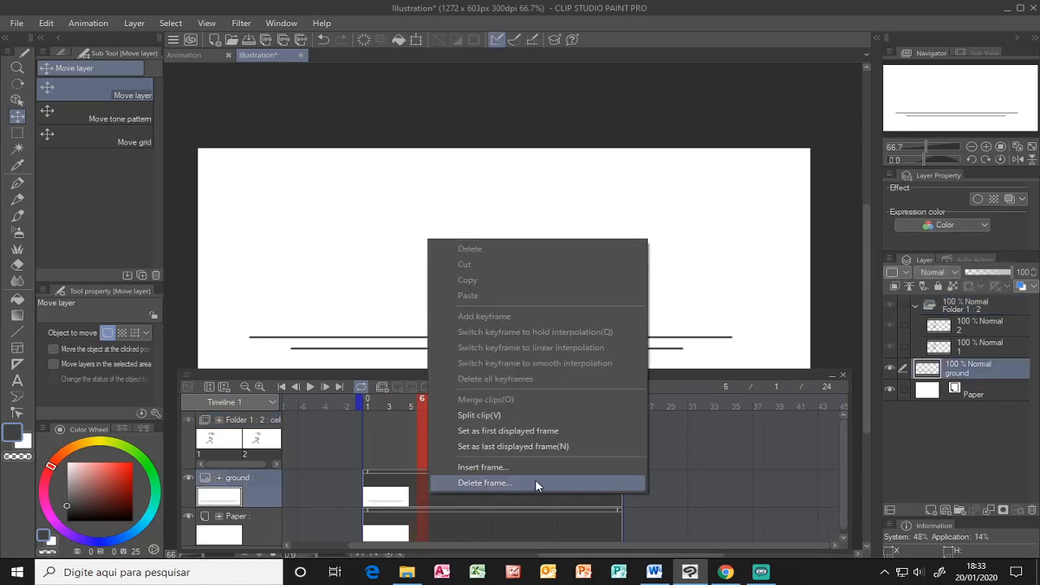
mouse_move(526, 379)
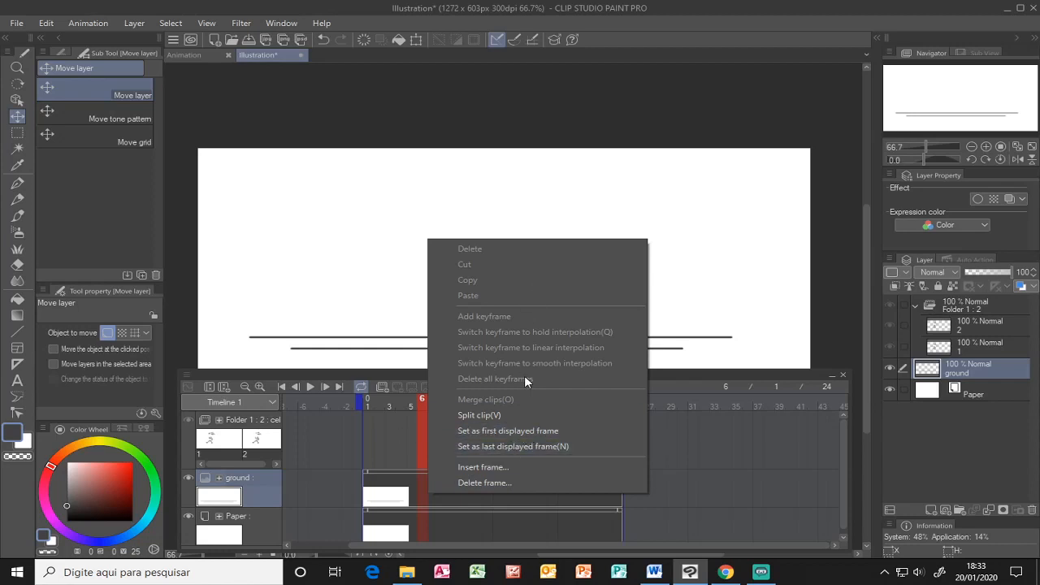
mouse_move(534, 358)
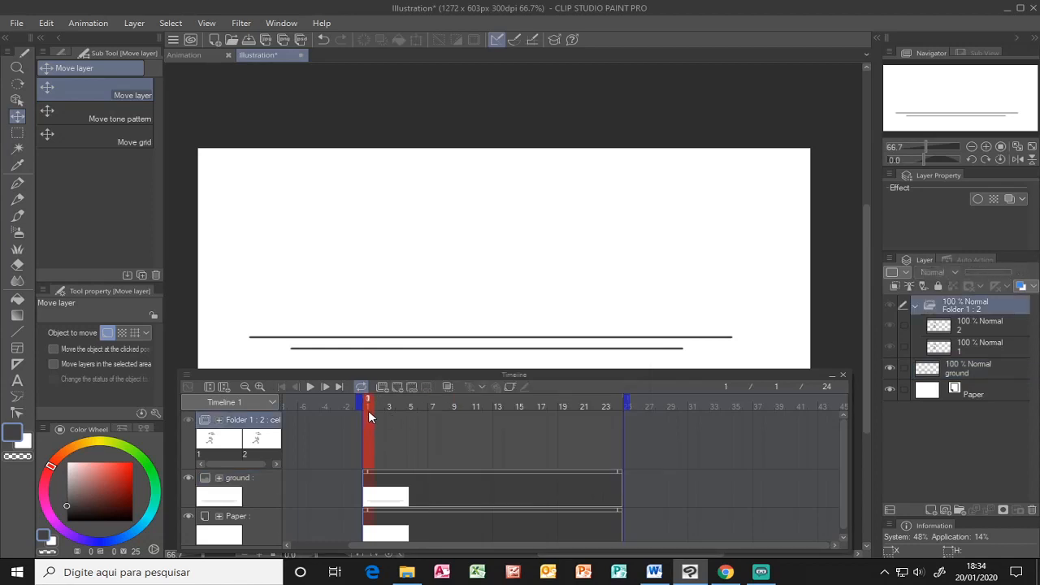
Step: Add a new animation cel 3 on the folder track at frame 9
right_click(370, 417)
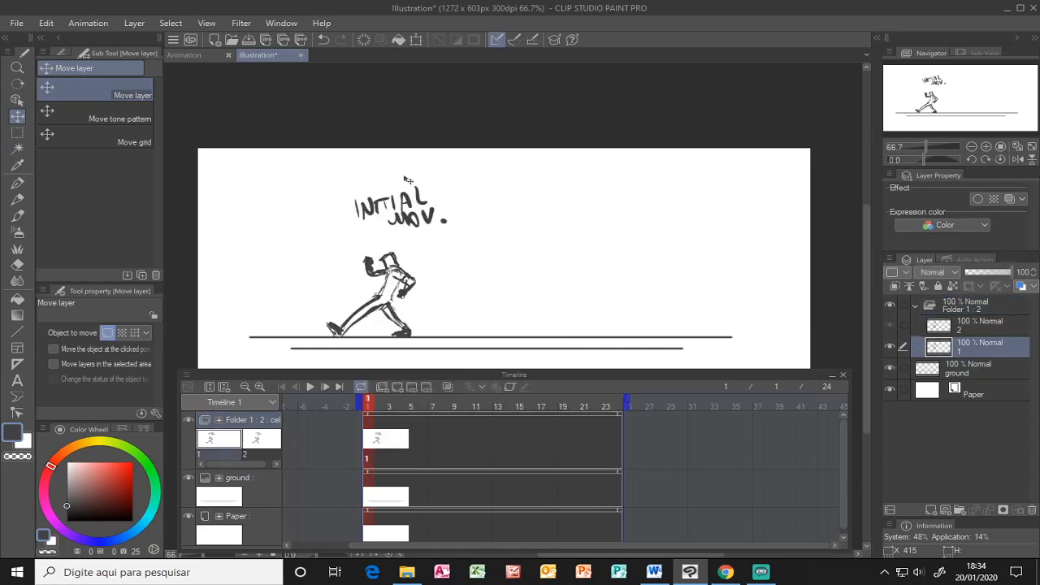
mouse_move(429, 234)
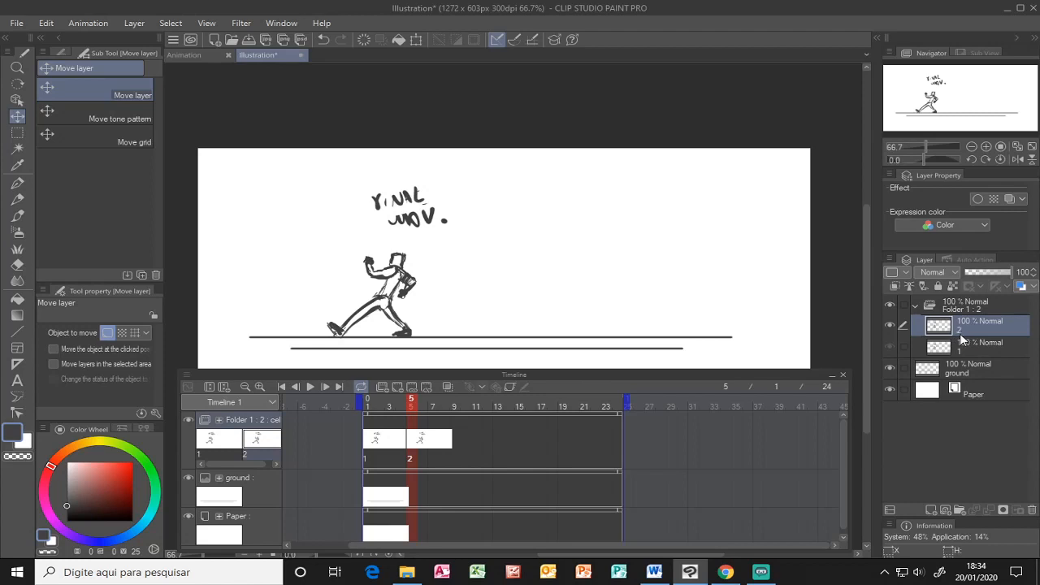
mouse_move(963, 342)
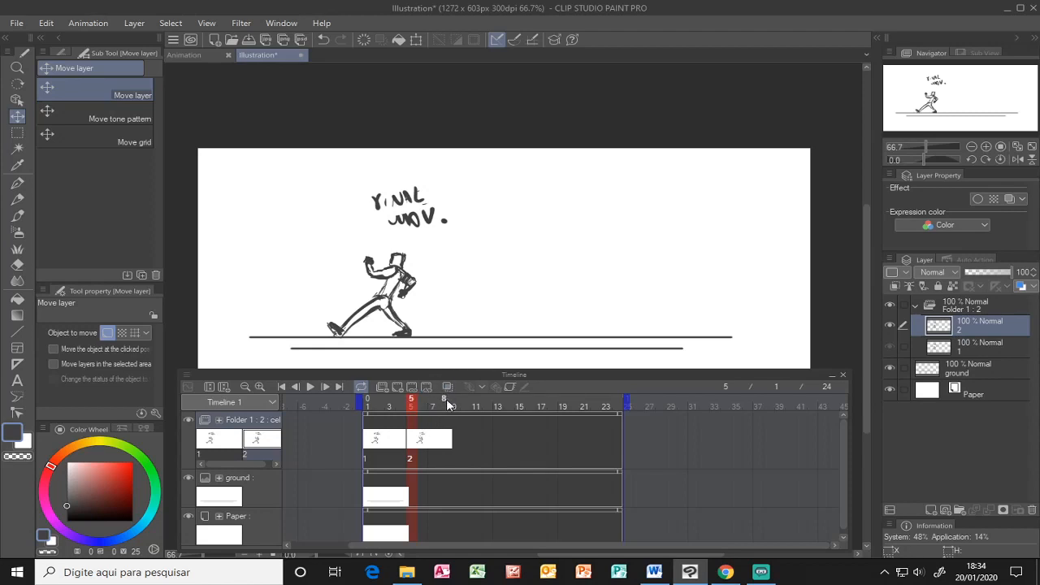
mouse_move(427, 438)
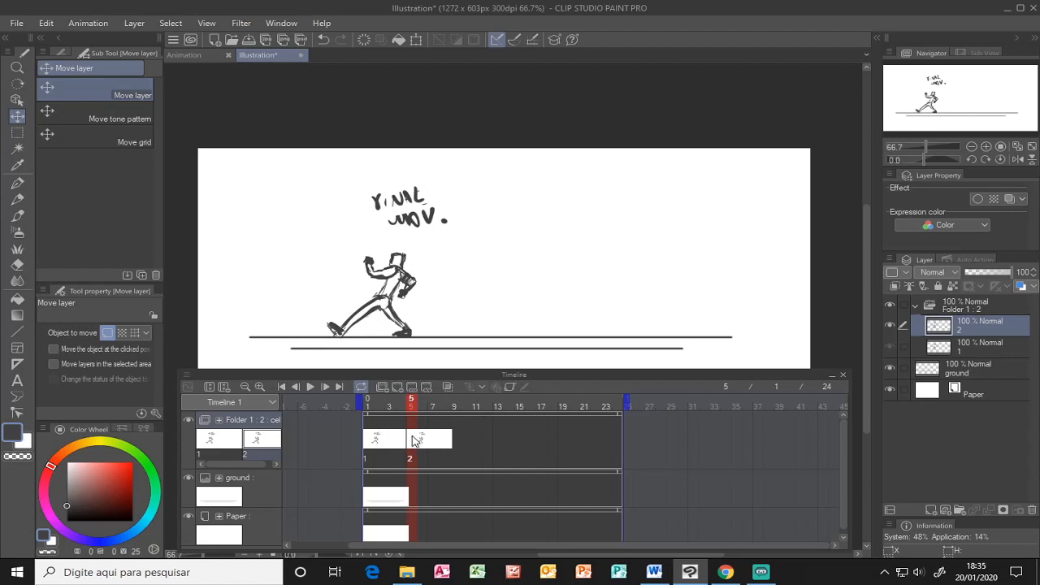
right_click(429, 439)
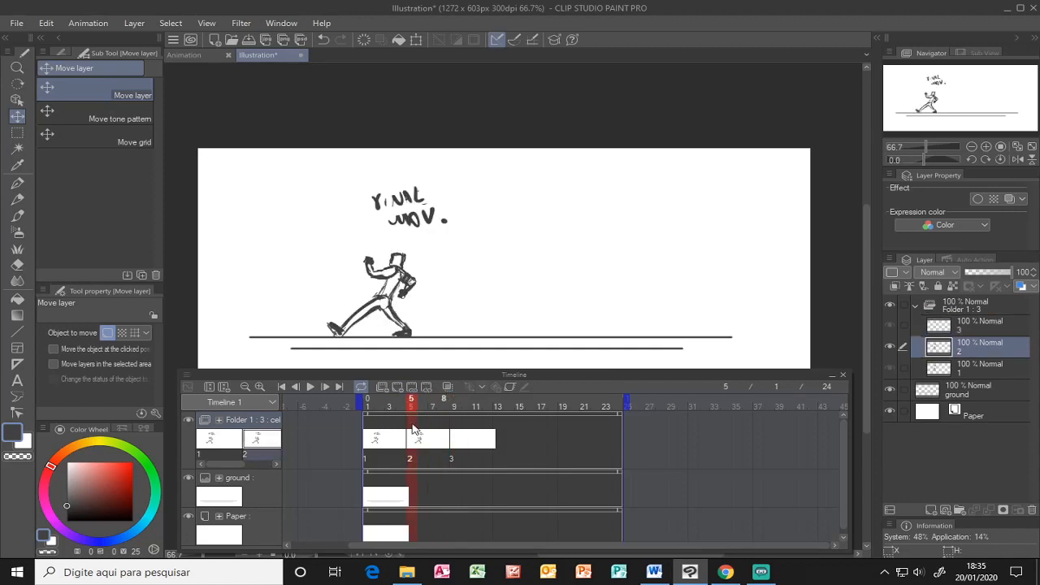
Step: Swap cels so frame 5 shows blank cel 3 and frame 9 shows cel 2
click(453, 407)
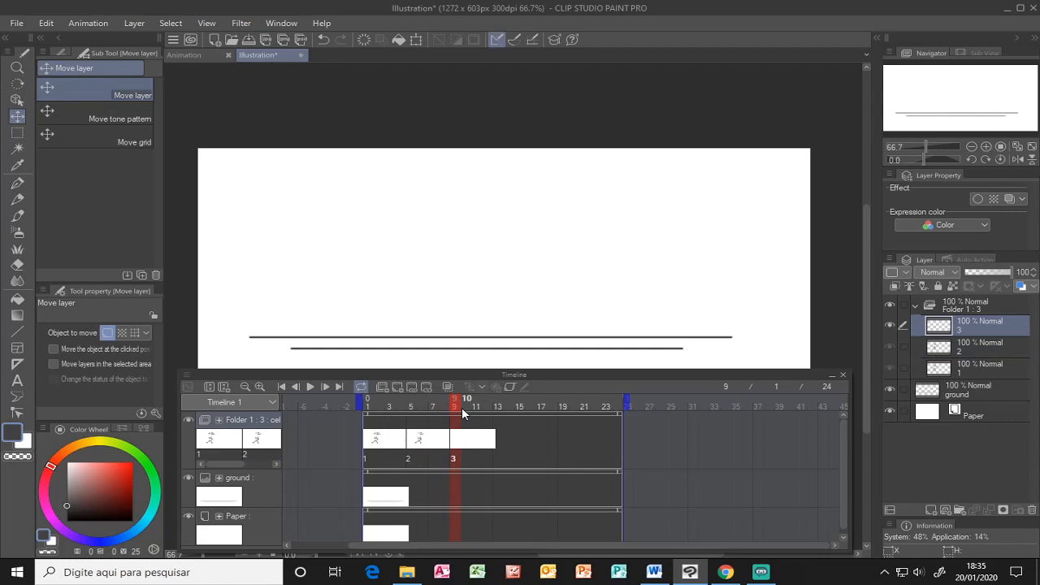
right_click(473, 439)
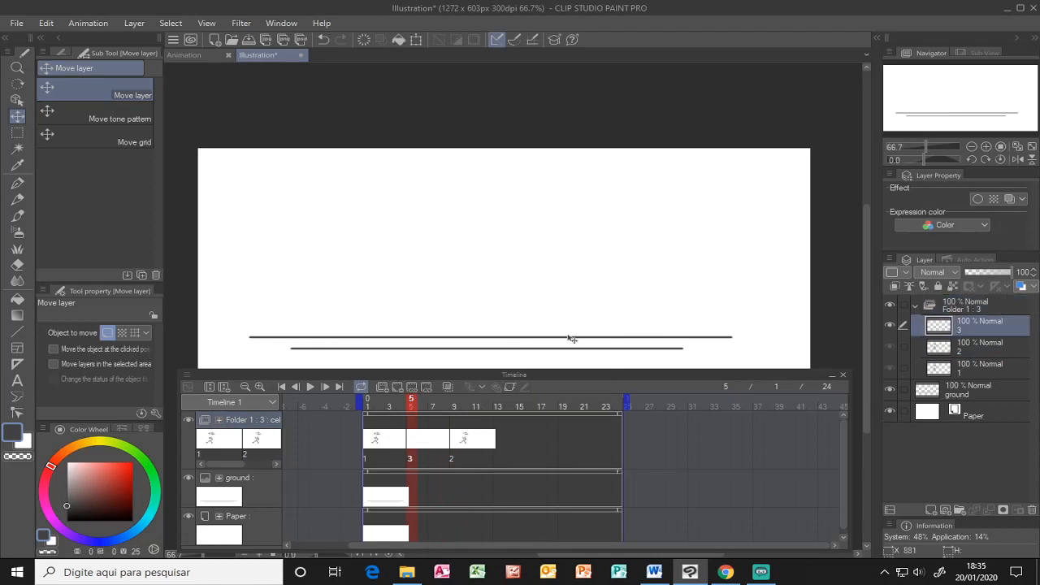
mouse_move(448, 387)
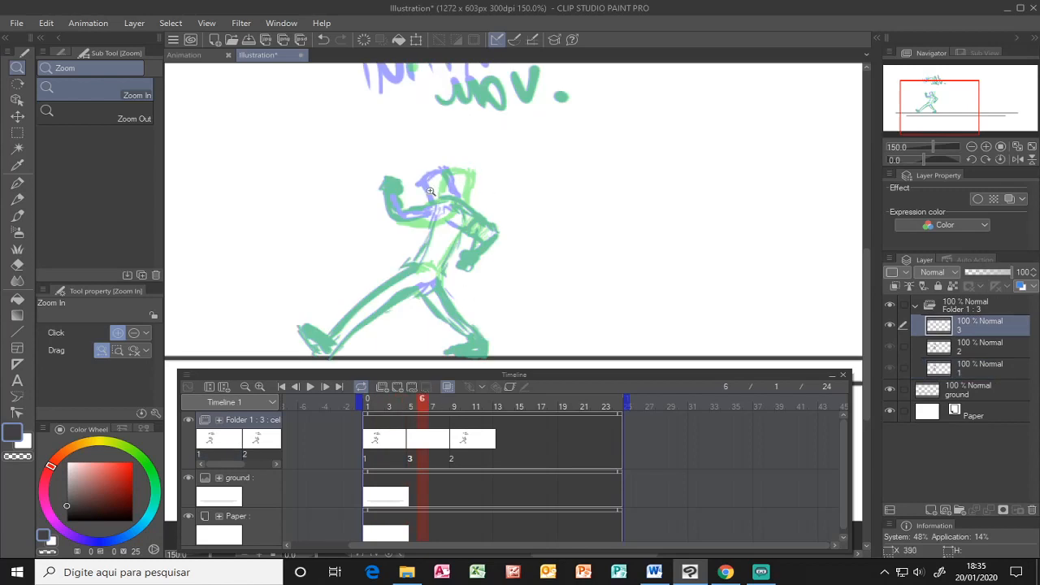
Step: Sketch the upright box-headed middle pose on cel 3 with the G-pen
click(465, 407)
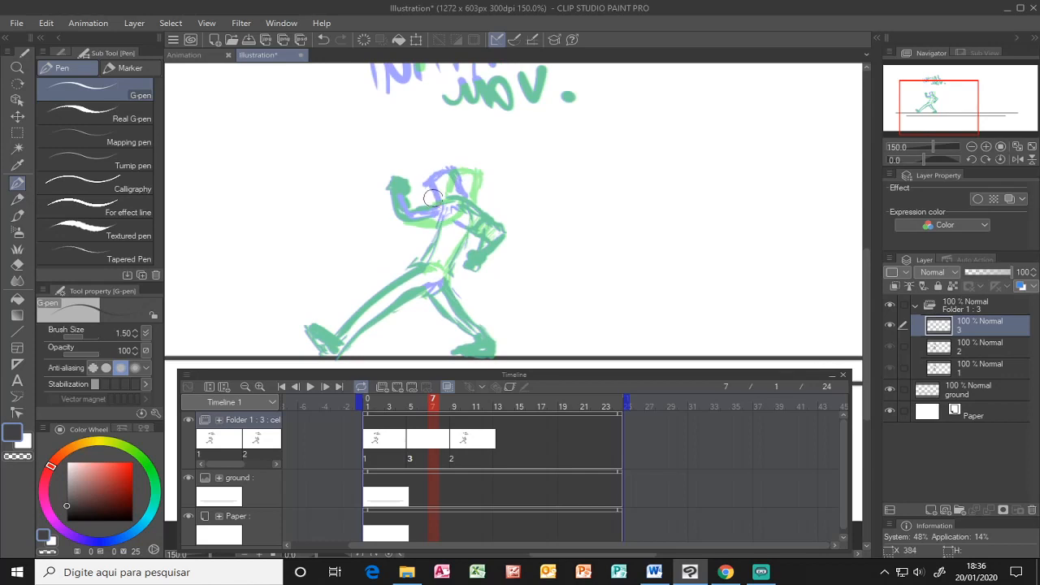
drag(456, 187, 439, 261)
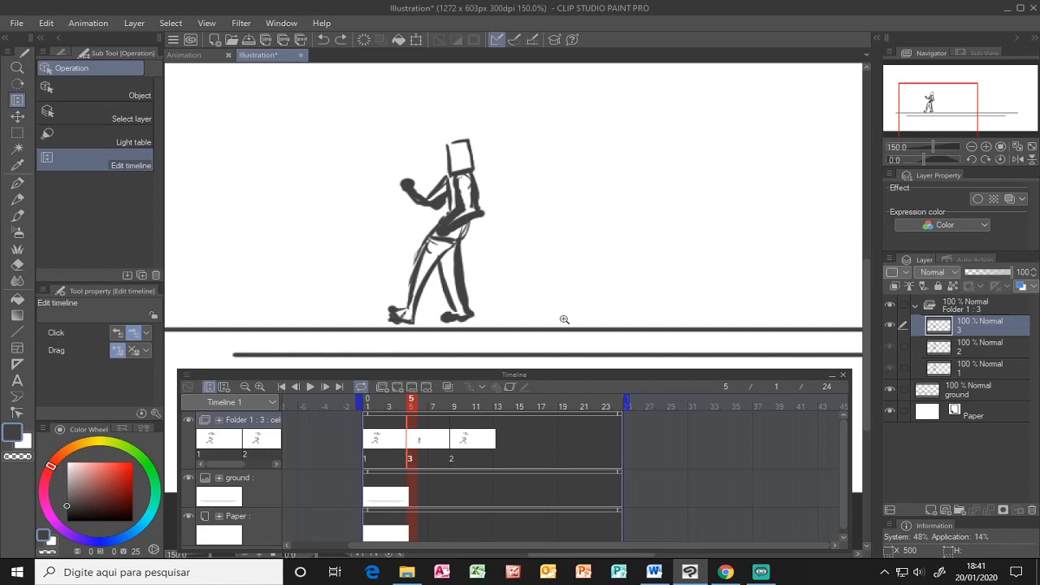
mouse_move(476, 400)
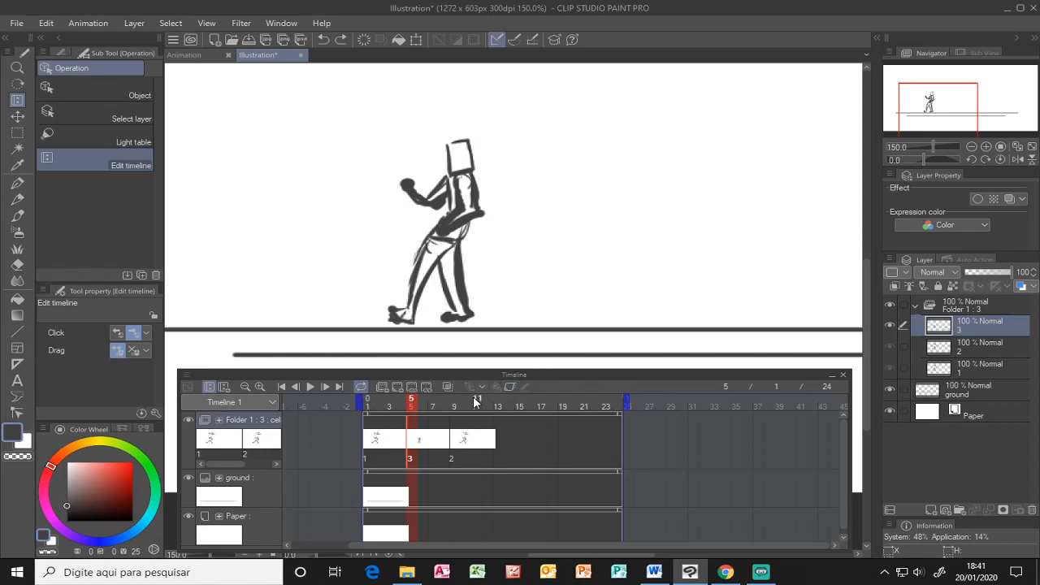
mouse_move(509, 414)
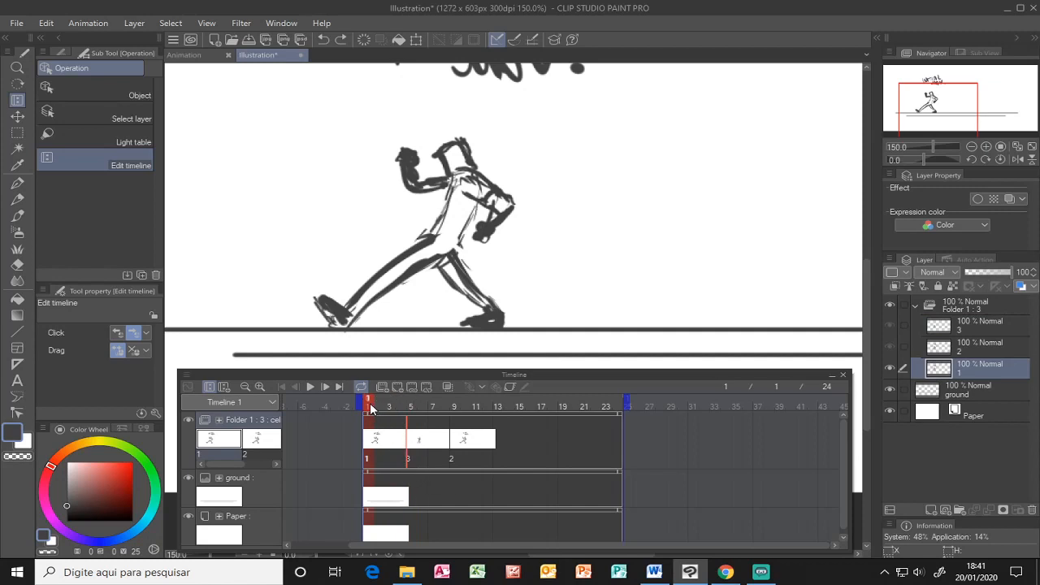
Step: Preview frames 1–3, play the animation, and end the playback range at frame 12
click(498, 406)
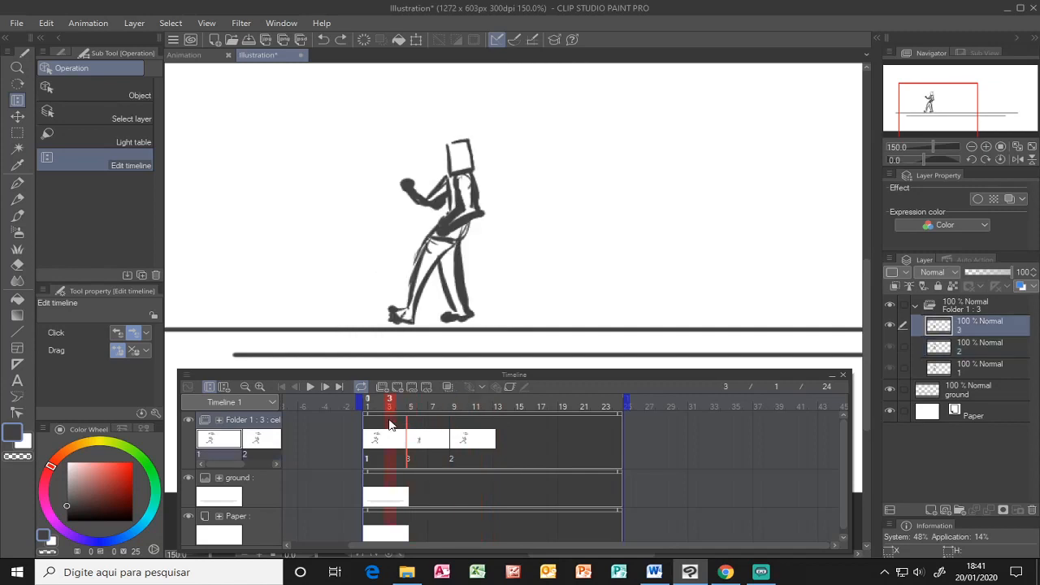
click(368, 406)
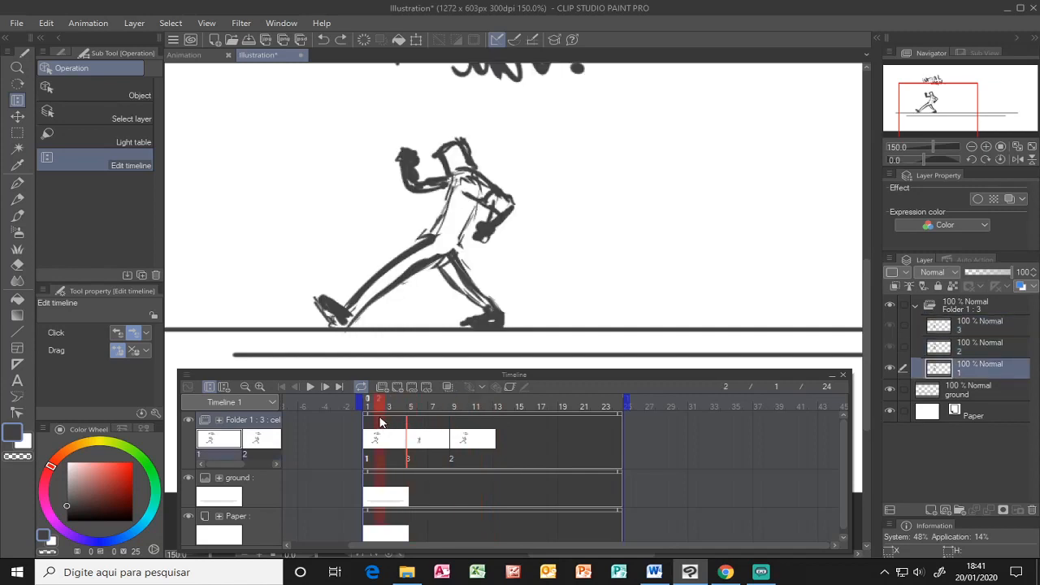
click(476, 423)
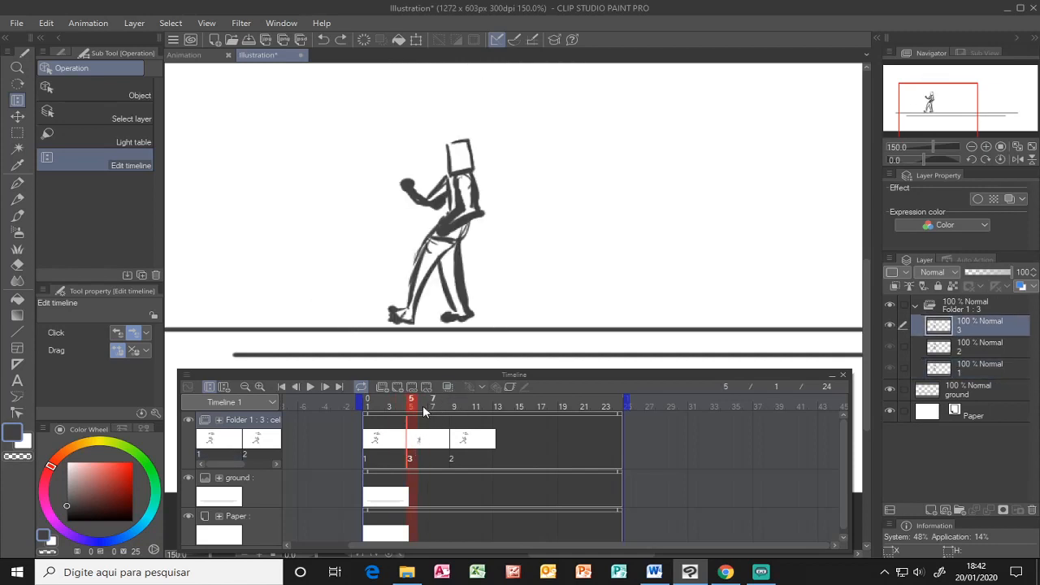
mouse_move(311, 387)
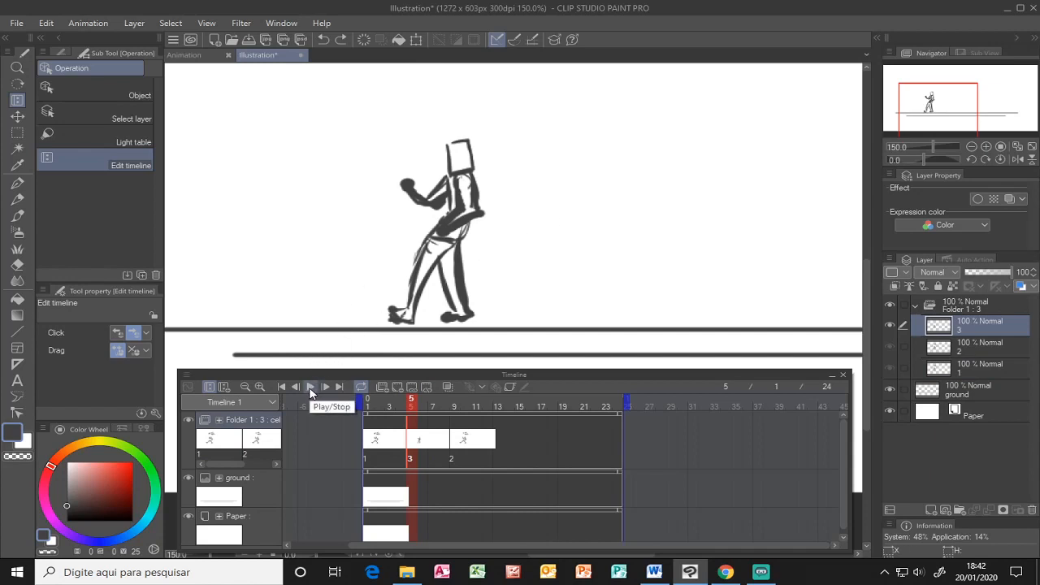
click(310, 387)
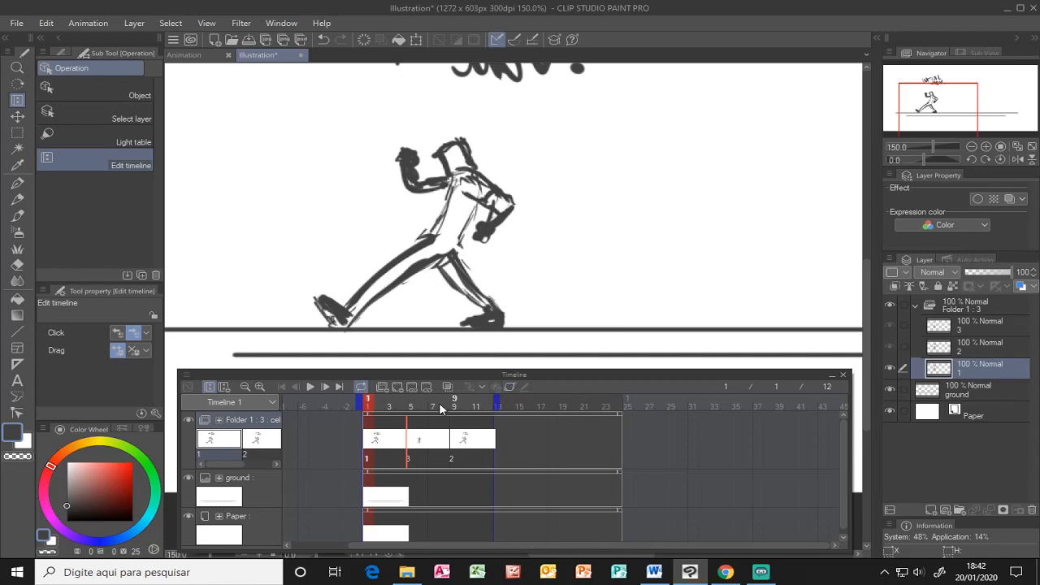
Step: Replay the animation and extend the playback range to frame 16
click(310, 387)
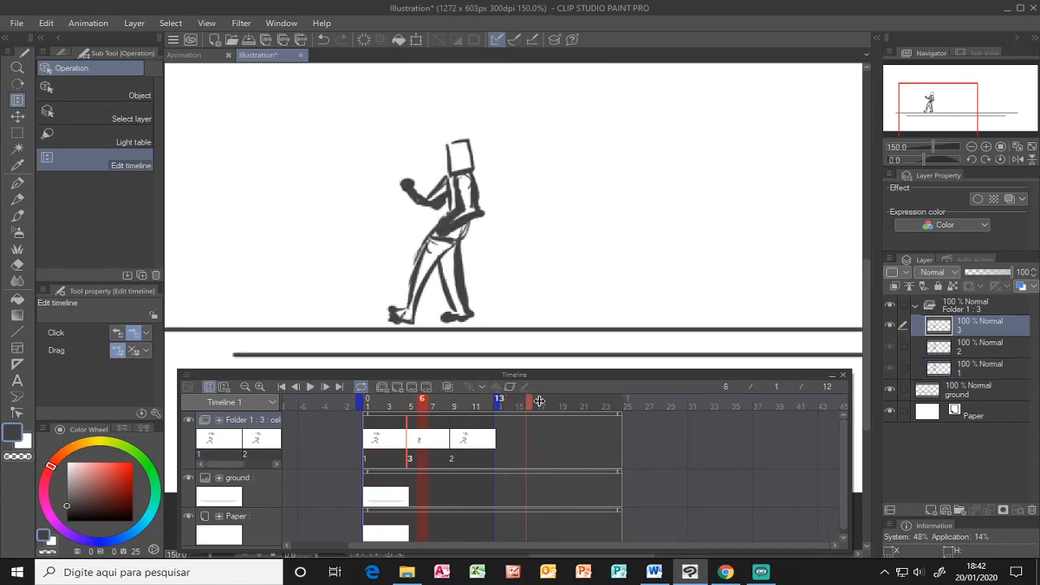
click(546, 413)
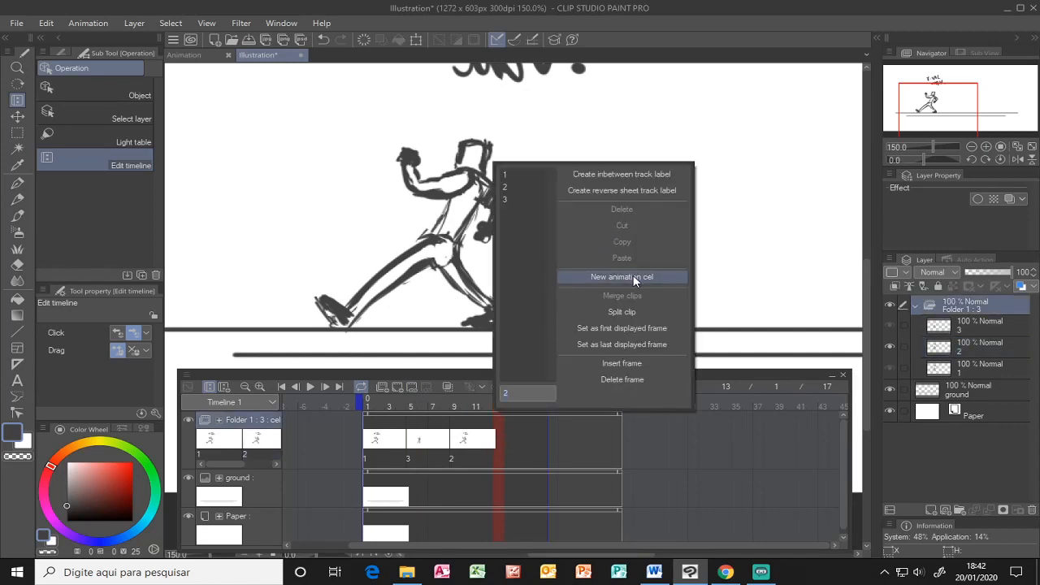
Step: Add a new cel at frame 13, then make frame 13 reuse cel 3
click(622, 277)
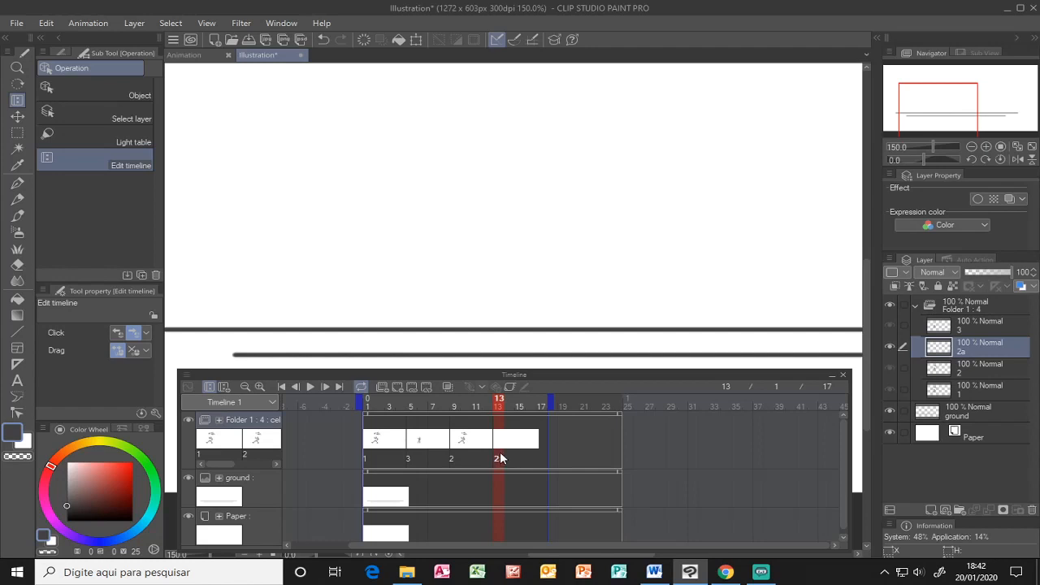
right_click(516, 439)
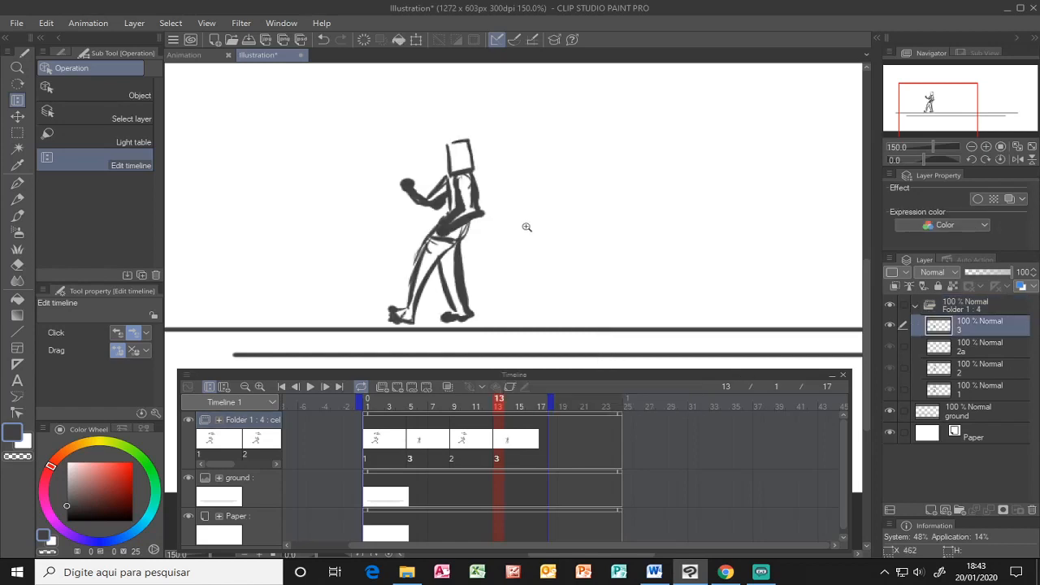
click(541, 406)
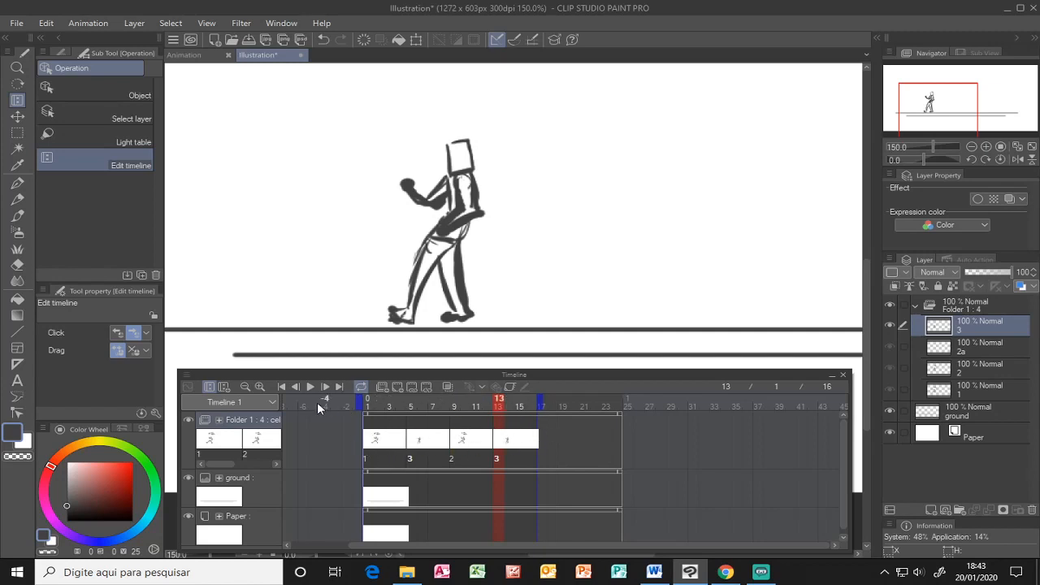
mouse_move(310, 387)
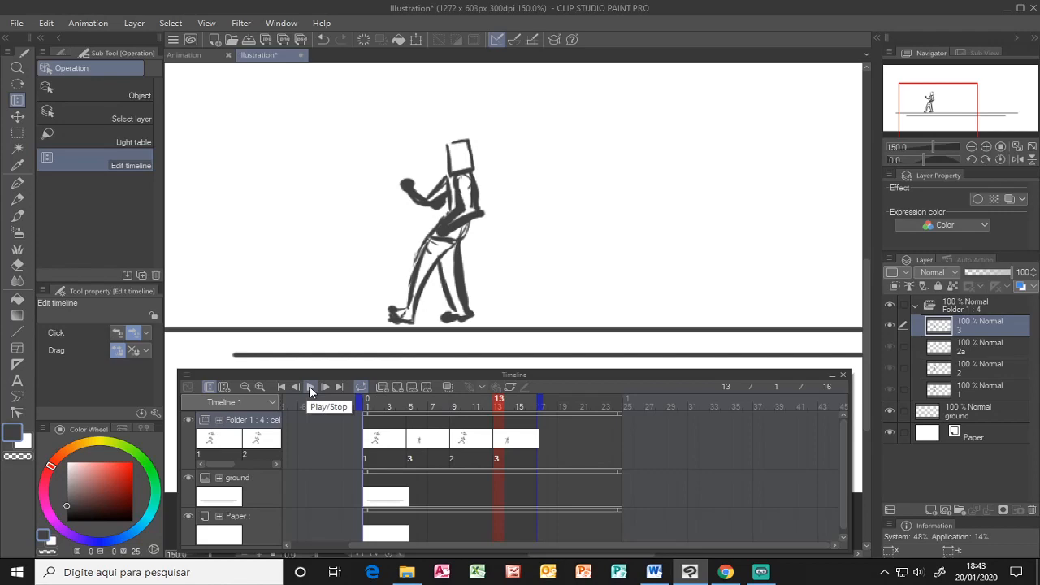
click(309, 387)
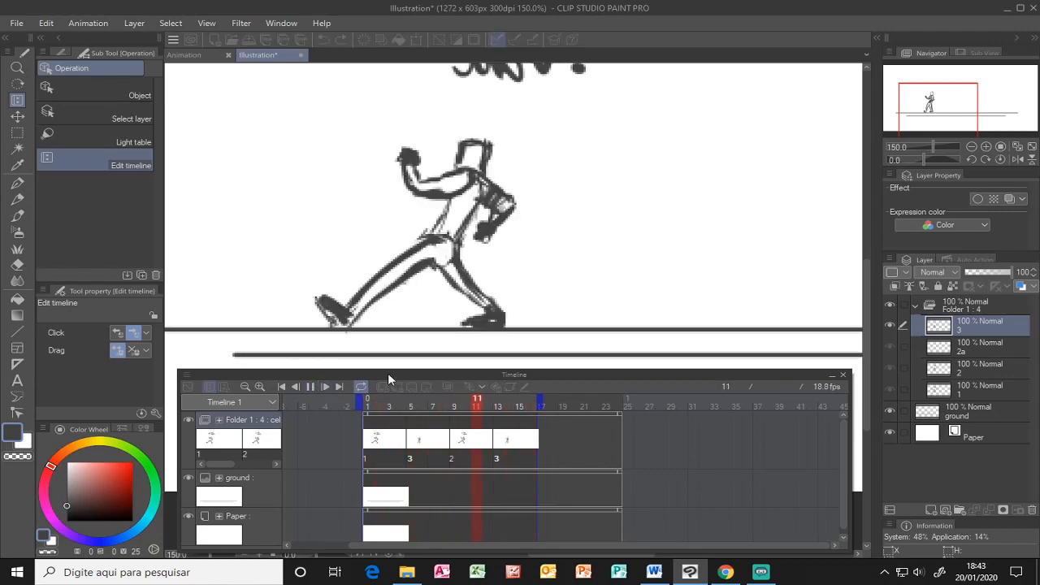
click(378, 398)
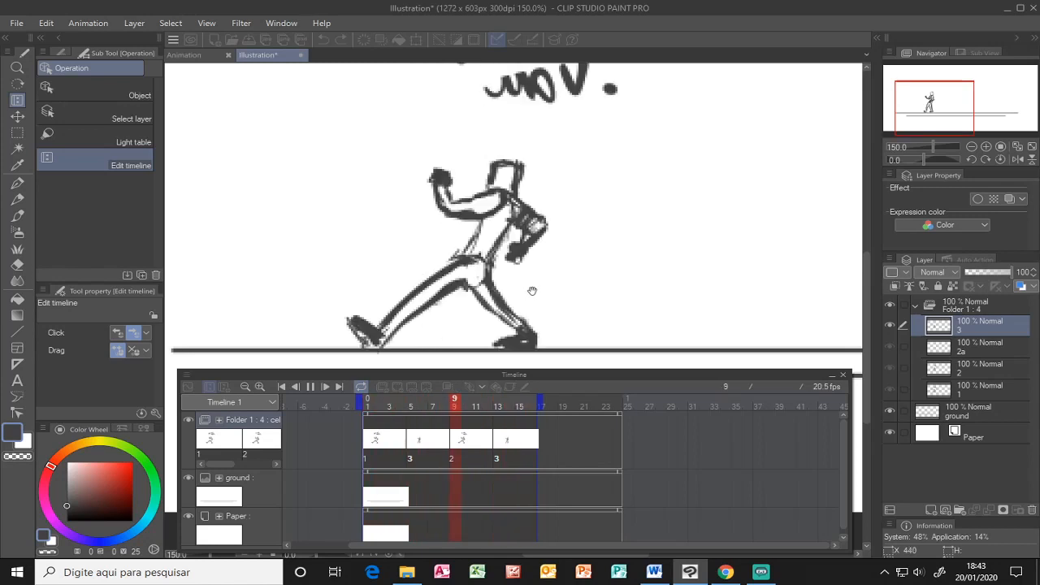
click(410, 405)
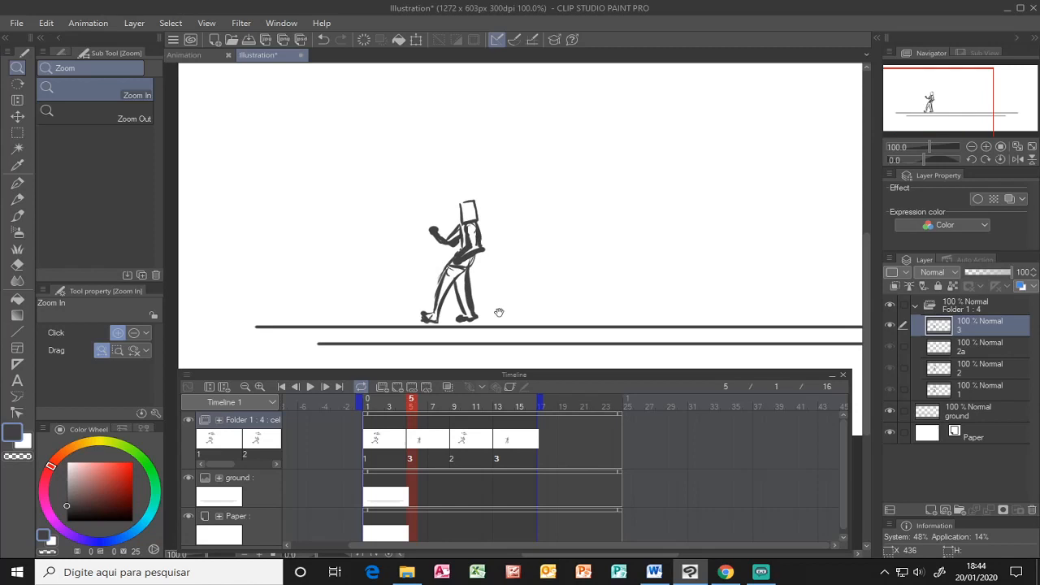
mouse_move(428, 385)
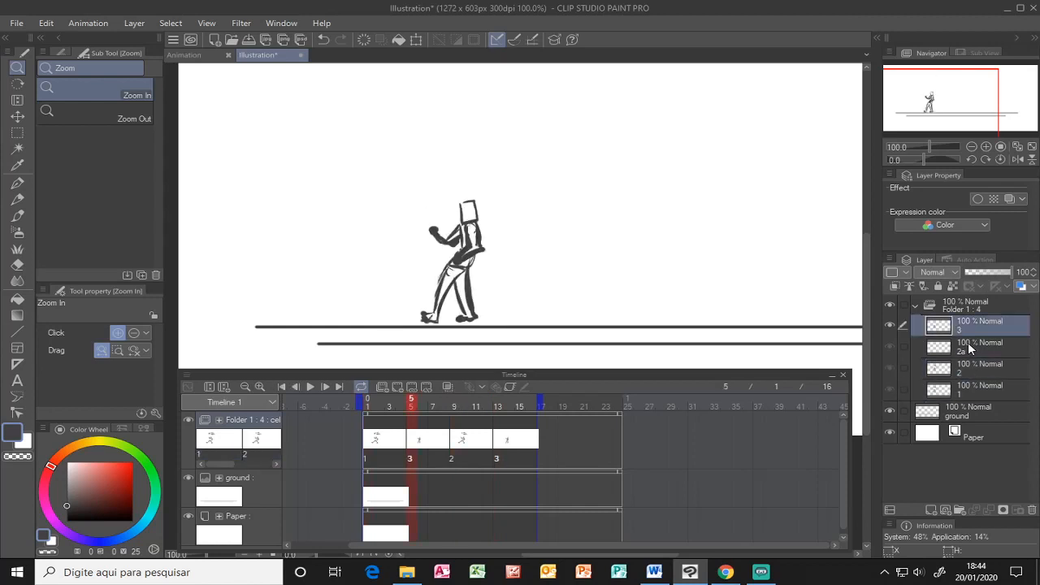
click(975, 348)
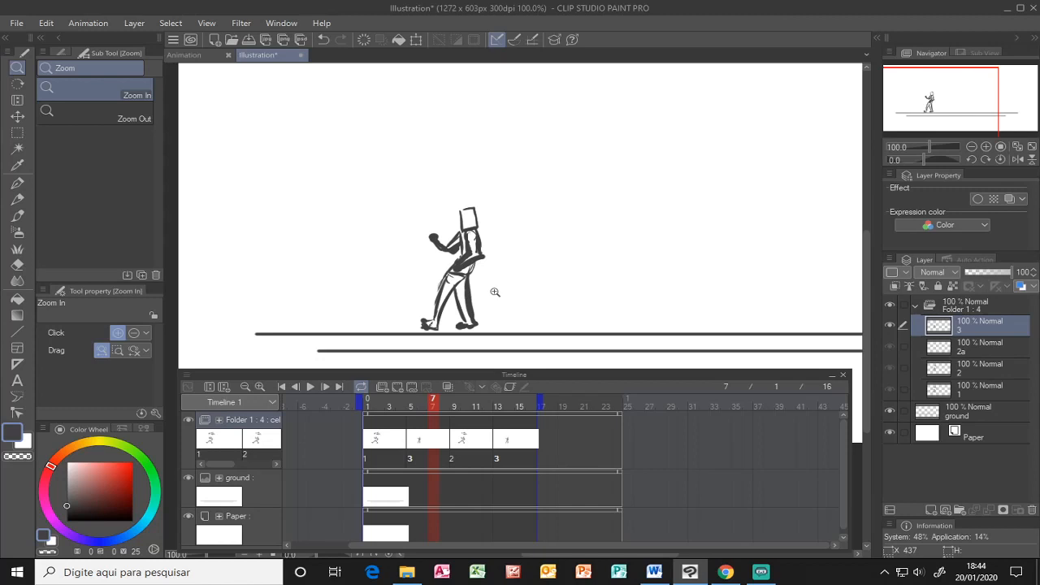
mouse_move(605, 279)
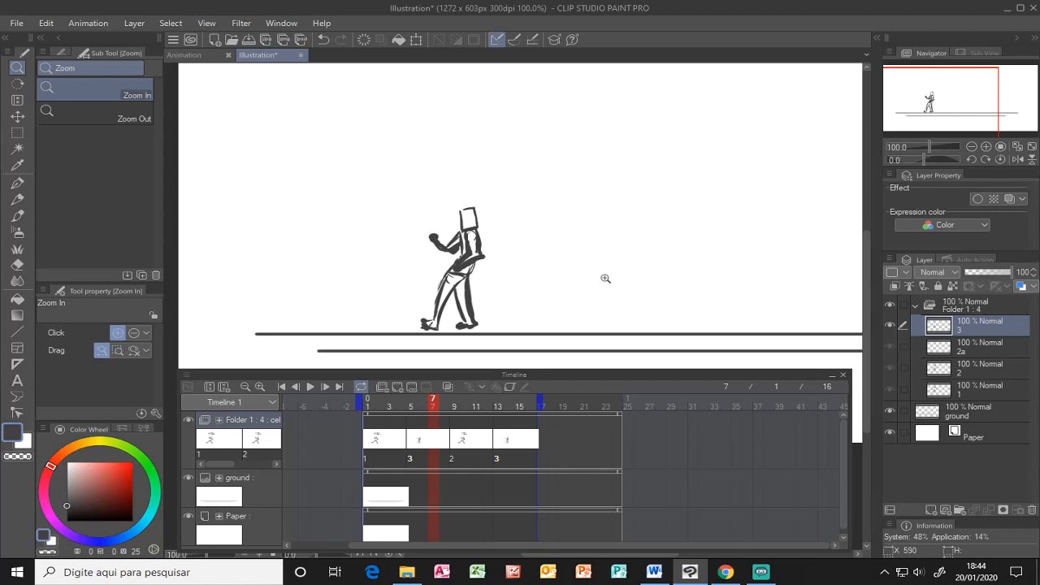